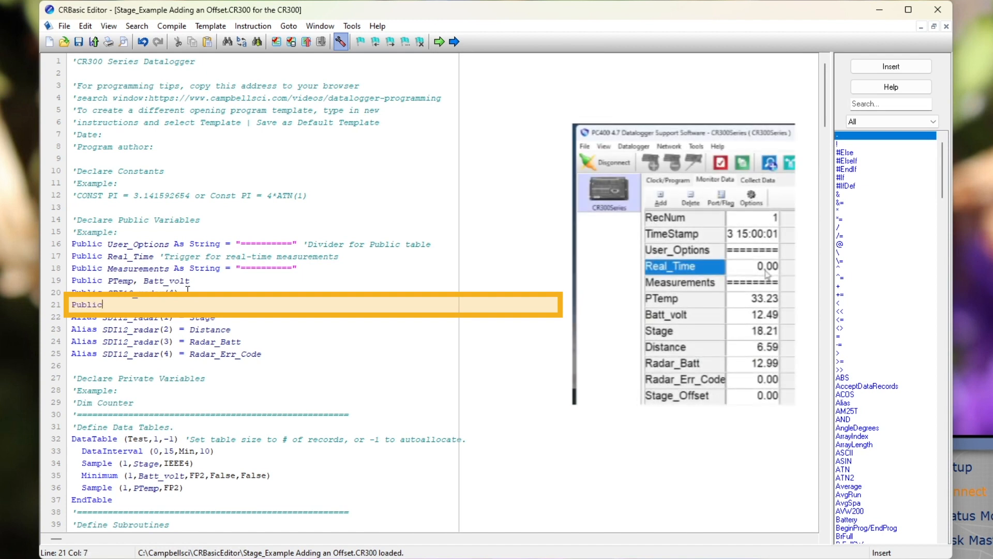
# Step: Declare 'Public Stage_Offset' on a new line after Public SDI12_radar(4)
pyautogui.write('Stage_')
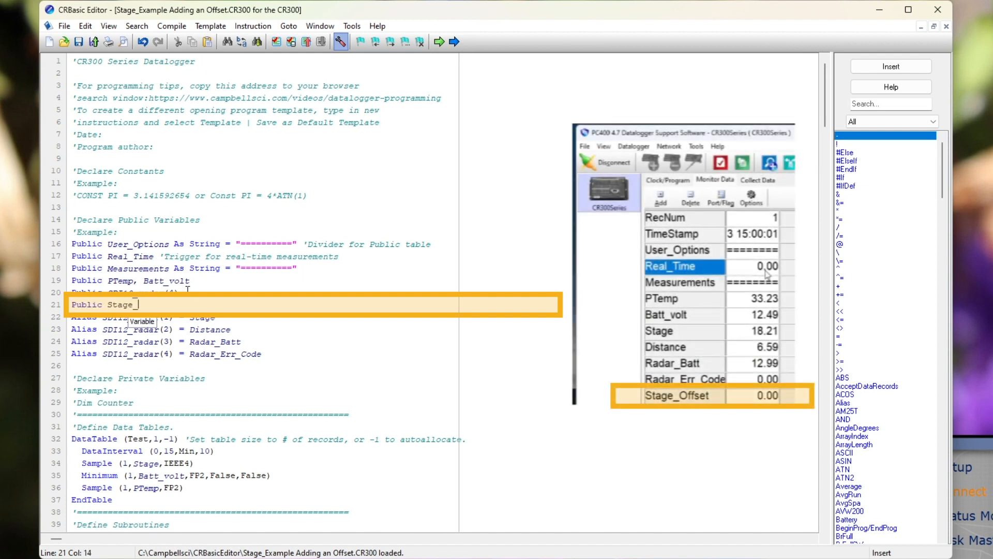
pyautogui.write('Offset')
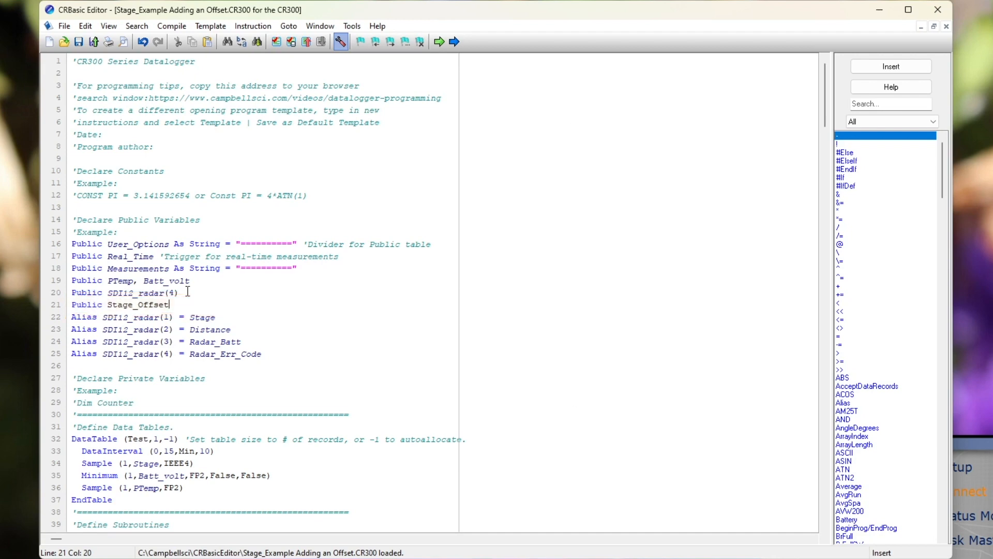
# Step: Turn 'If Stage <> NAN' into a block adding 'Stage = Stage + Stage_Offset', then rebuild indentation
pyautogui.scroll(-3)
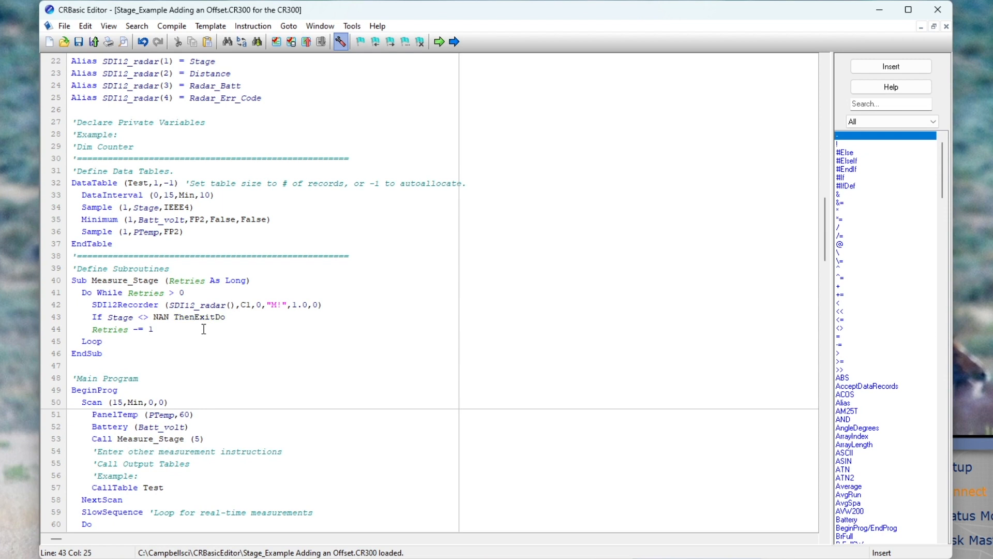
pyautogui.press('enter')
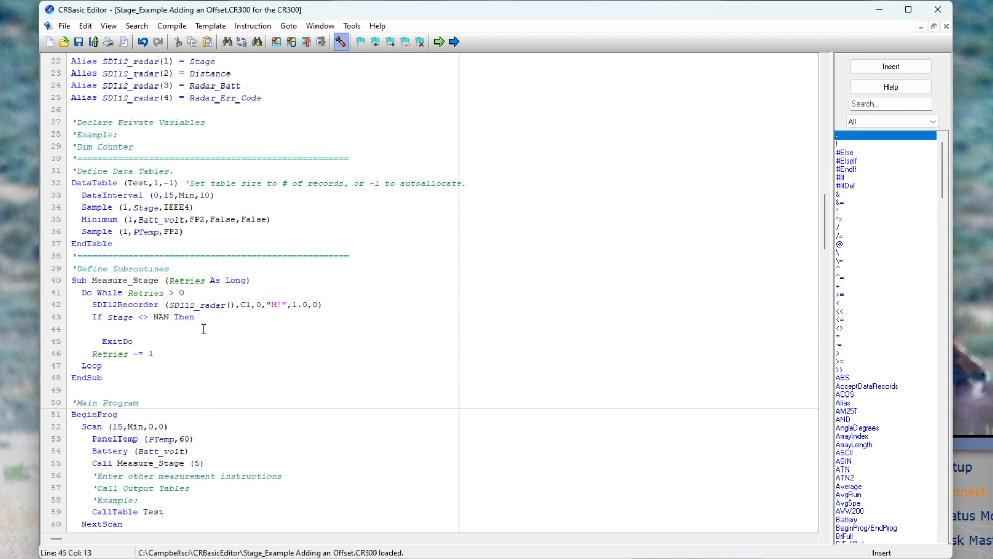
pyautogui.write('EndIf')
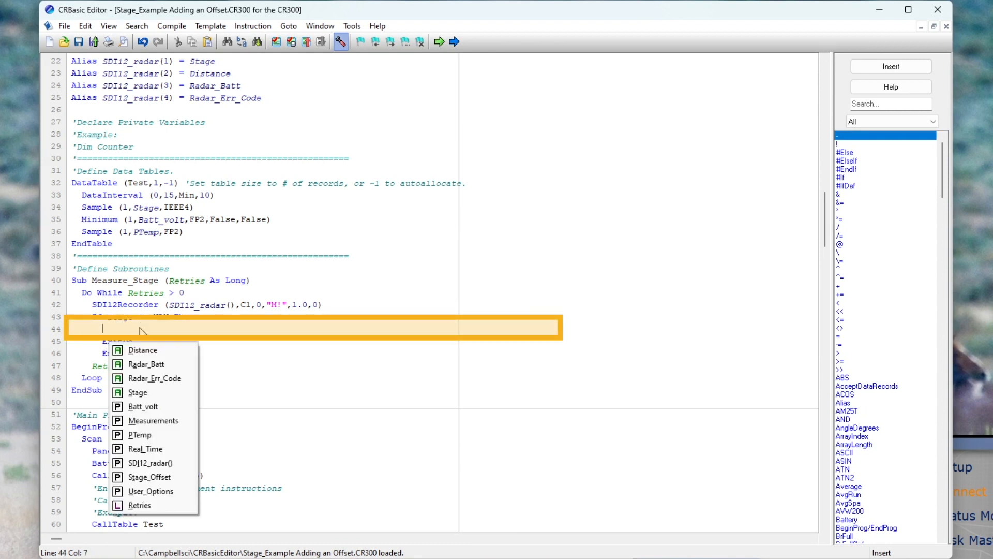
pyautogui.write('Stage =')
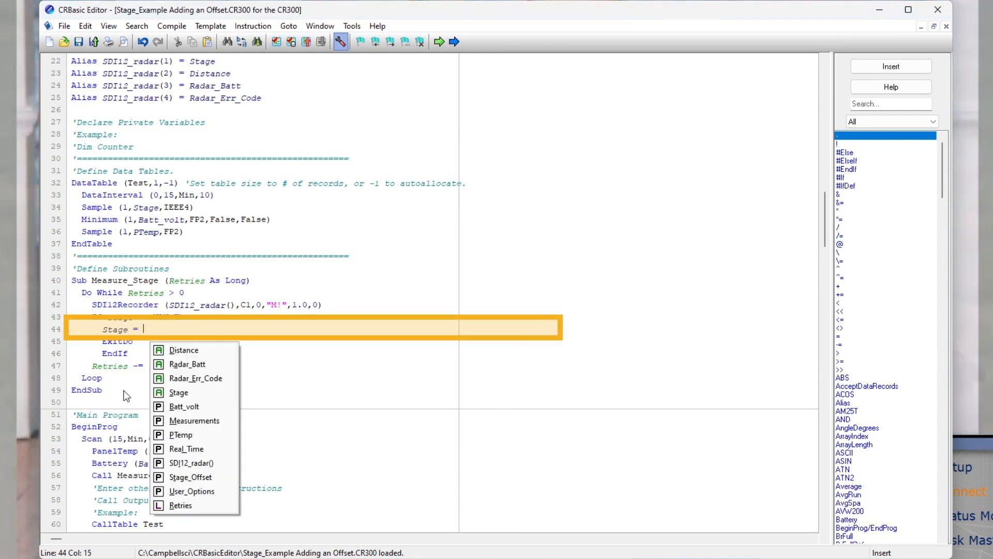
pyautogui.write('Stage + Stage_Offset')
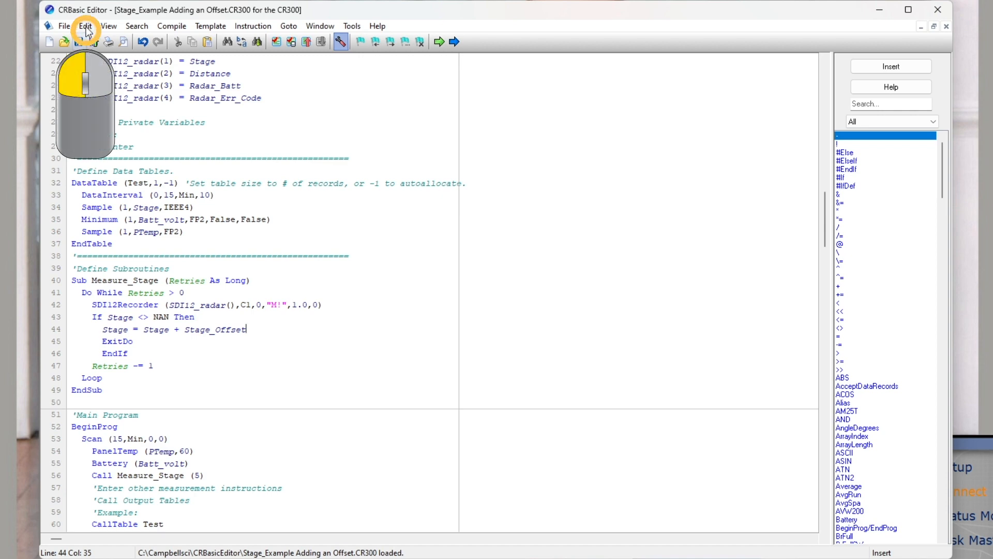
pyautogui.click(84, 26)
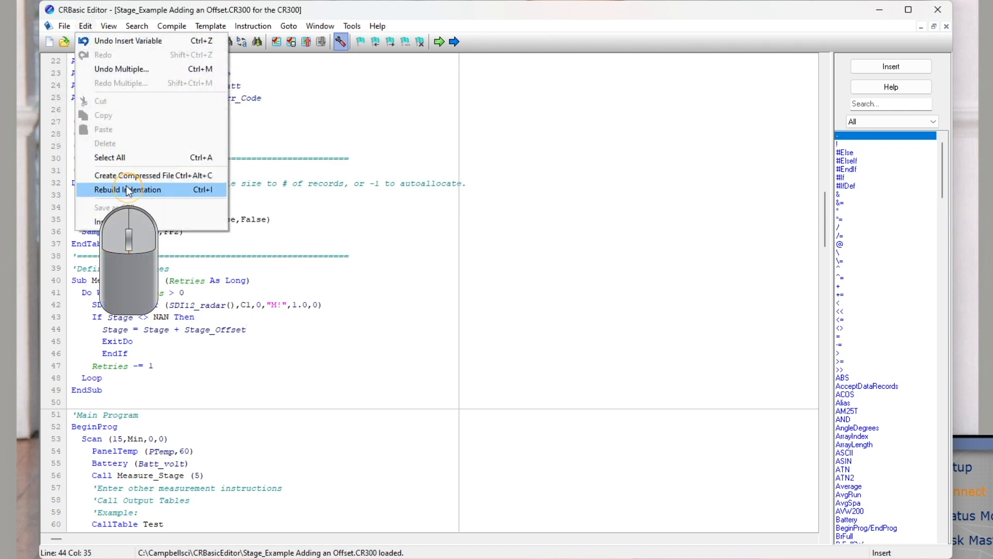
pyautogui.click(128, 189)
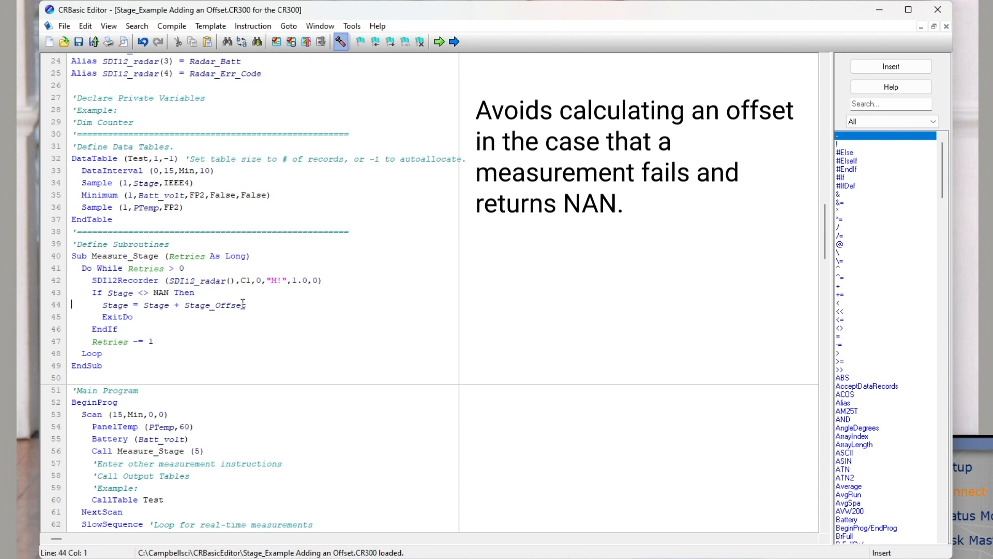
# Step: Save the program, send it to the CR300 with Send New, and edit Stage_Offset in the monitor
pyautogui.click(77, 42)
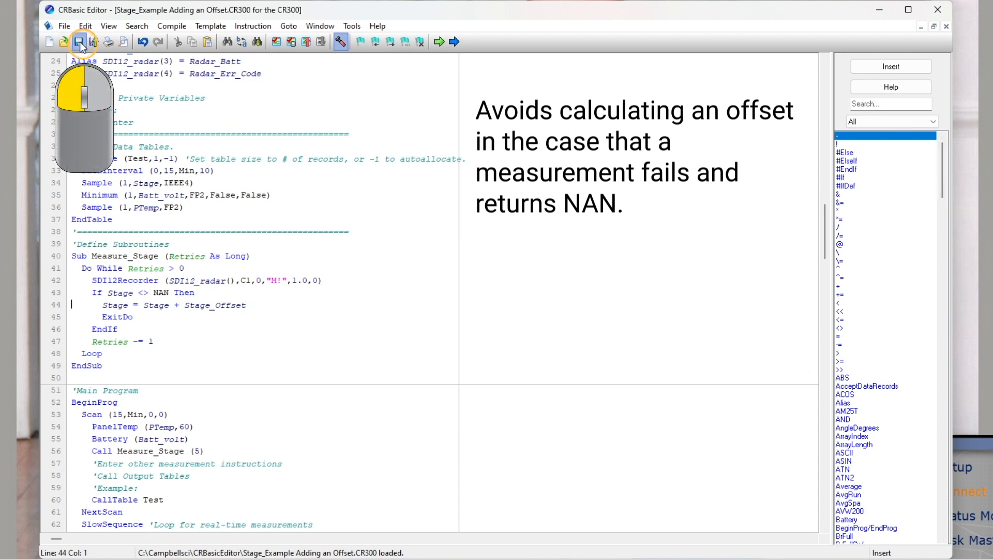
pyautogui.click(78, 41)
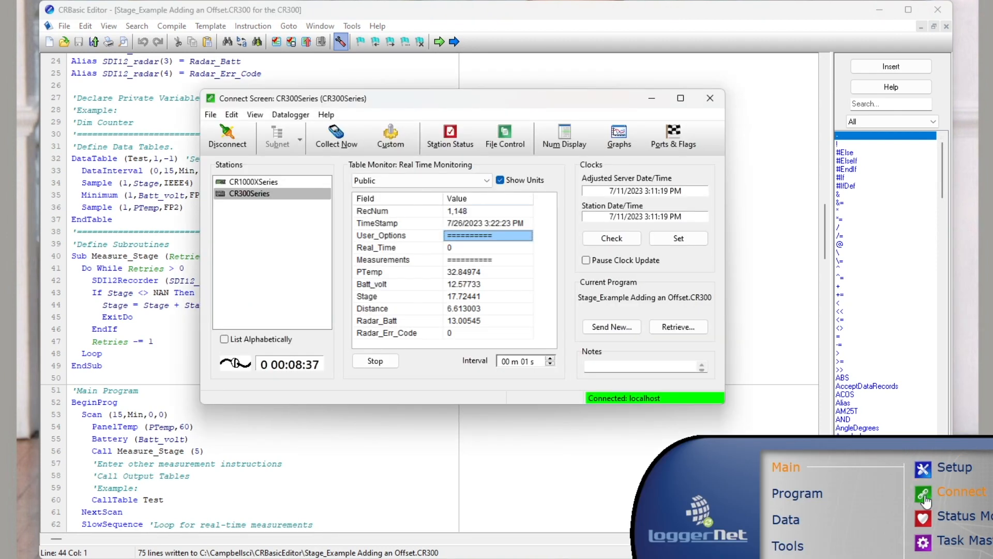
pyautogui.click(610, 327)
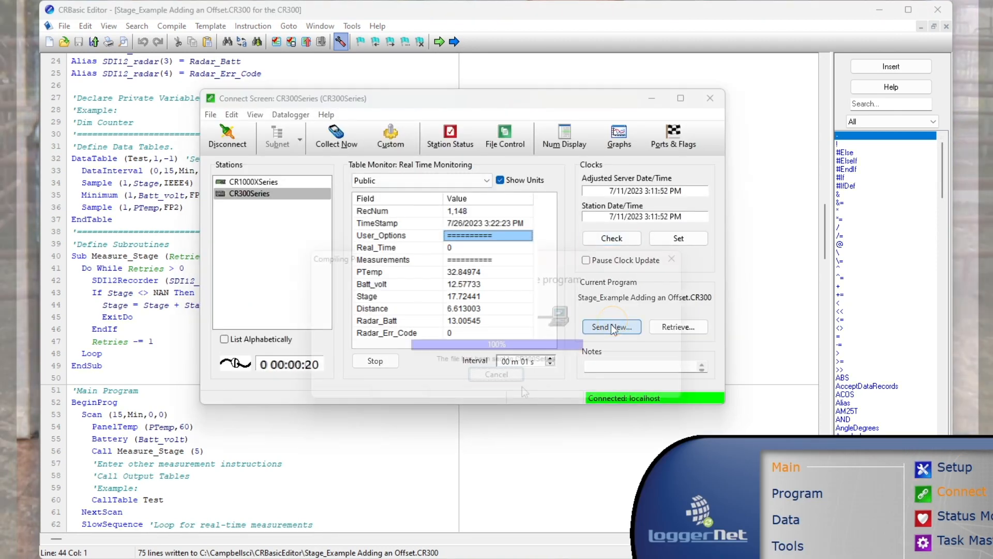
pyautogui.click(610, 326)
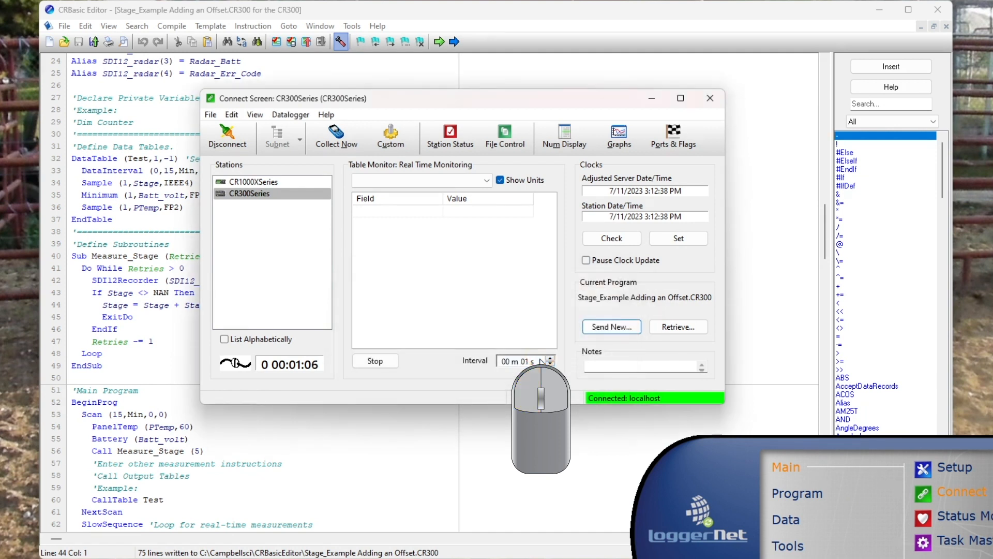
pyautogui.click(420, 180)
pyautogui.write('12.34')
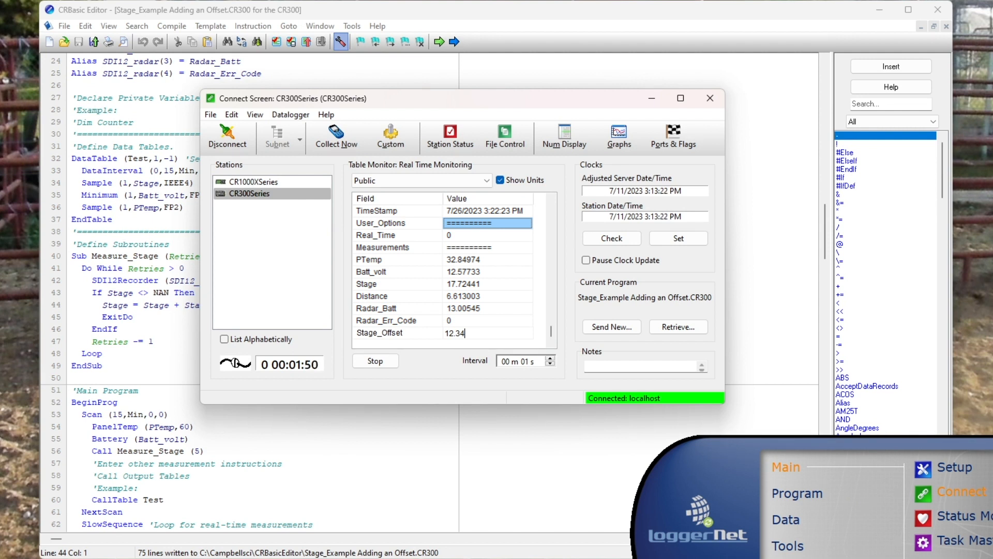
pyautogui.doubleClick(487, 333)
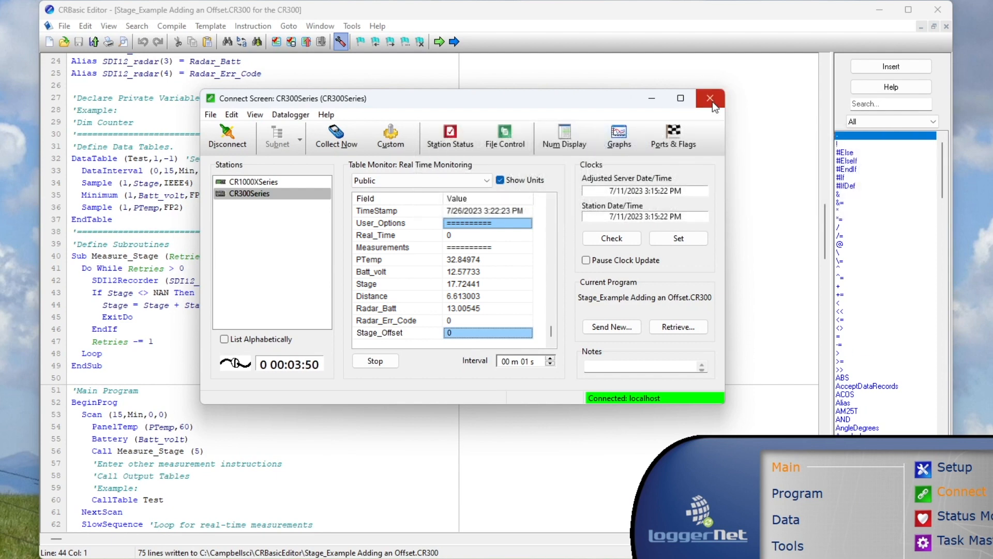
# Step: Close the Connect Screen and declare 'Public Stage_Reference' and 'Dim Previous_Stage_Reference'
pyautogui.click(708, 98)
pyautogui.write('Public')
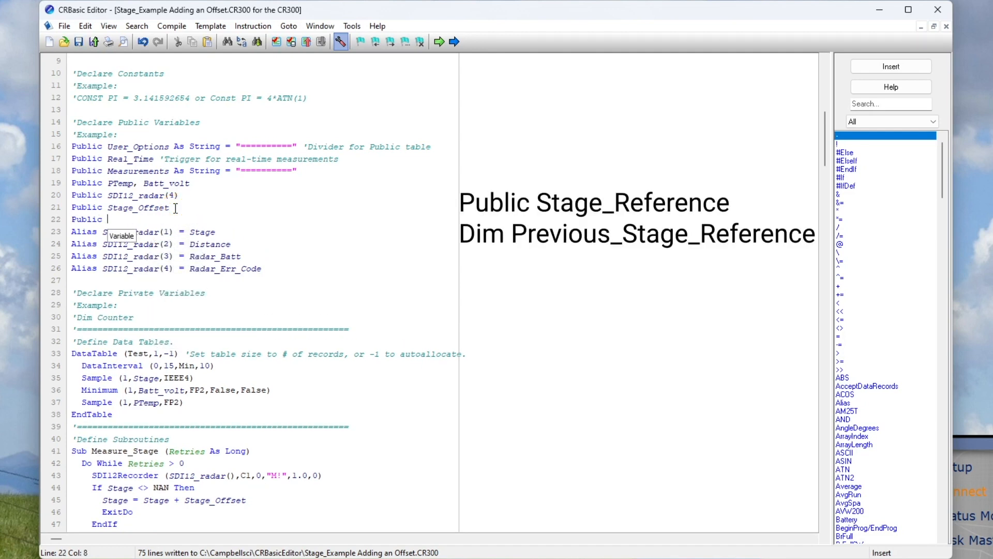
pyautogui.write('S')
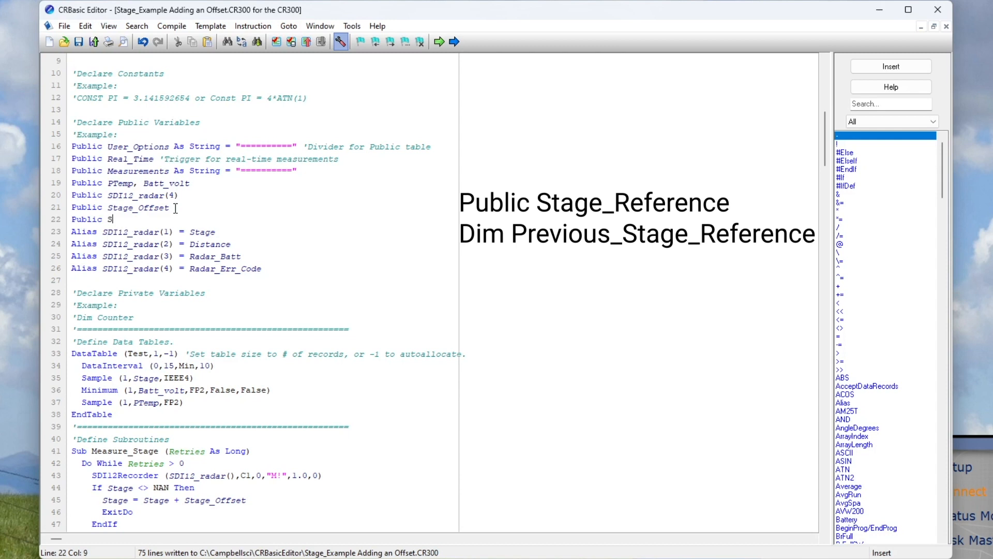
pyautogui.write('tage_Reference')
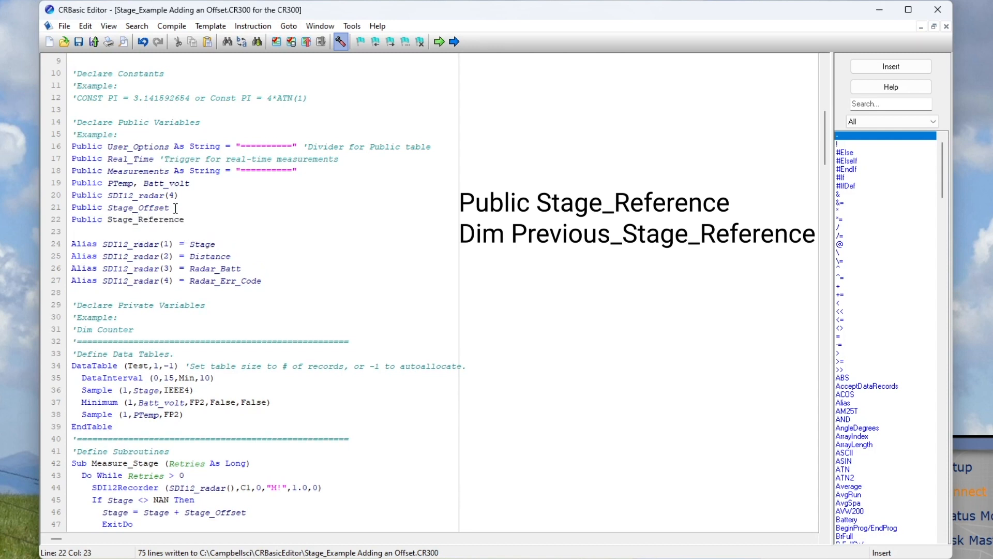
pyautogui.write('Dim')
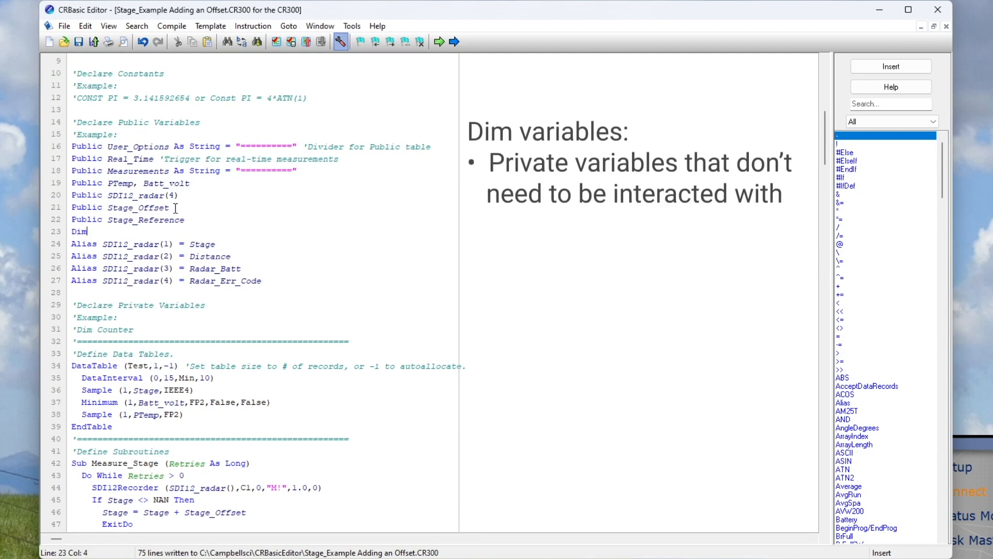
pyautogui.write('Previous_St')
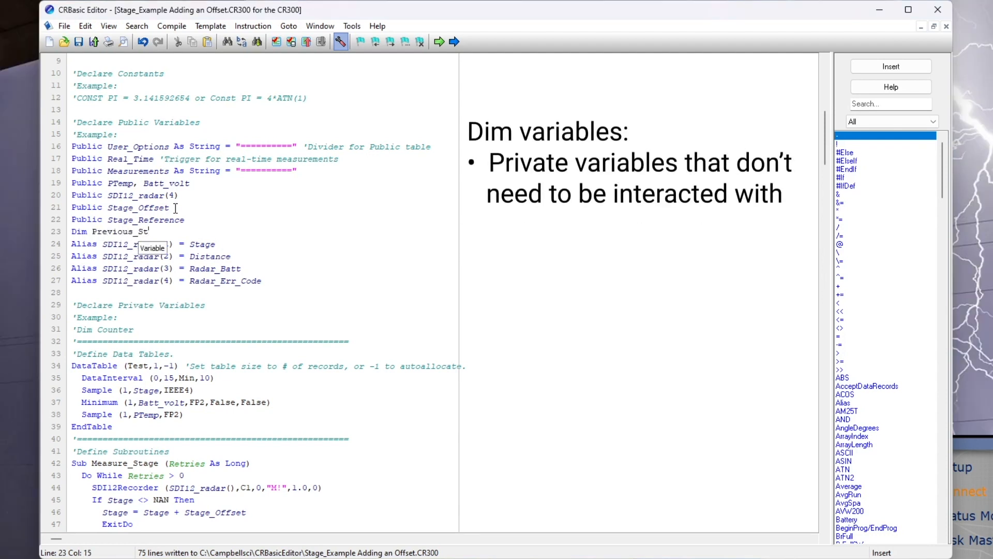
pyautogui.write('age_Reference')
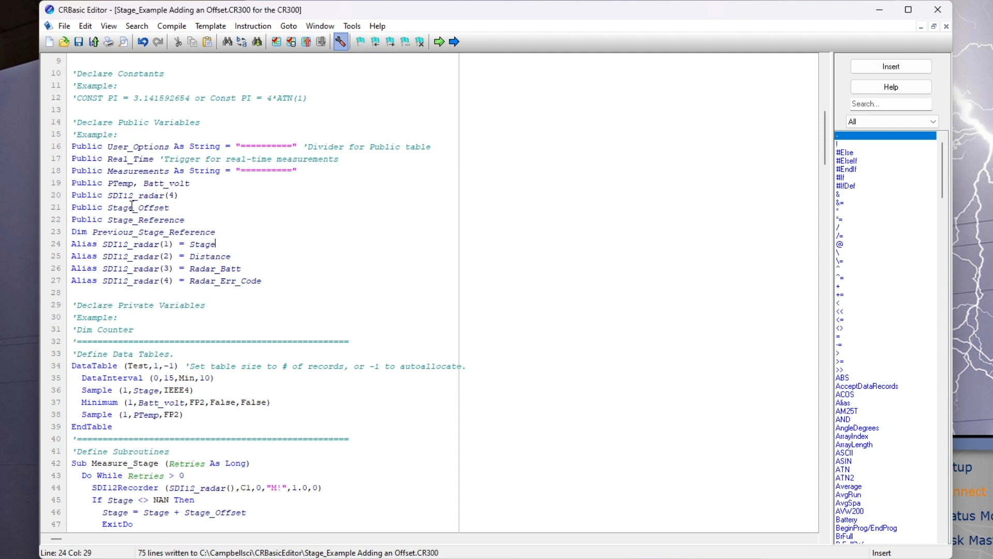
# Step: Add 'If Stage_Reference <> Previous_Stage_Reference' setting Stage_Offset = Stage_Reference - Stage and updating Previous_Stage_Reference
pyautogui.scroll(-3)
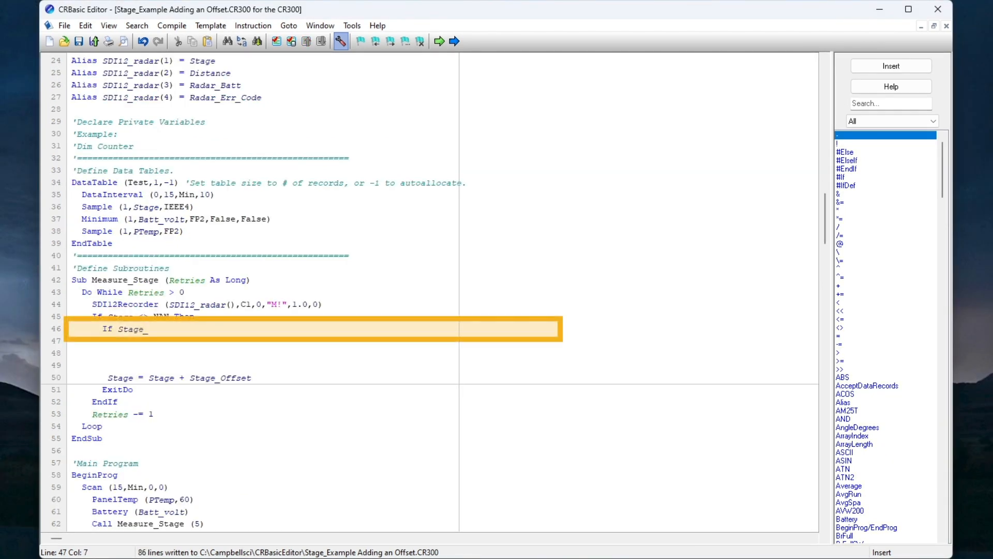
pyautogui.write('Reference <> Pre')
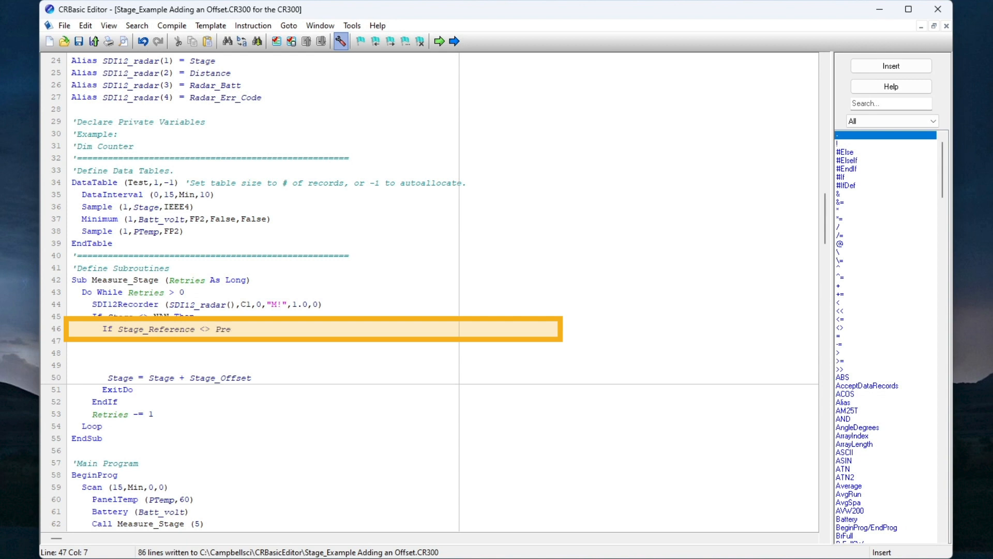
pyautogui.write('vious_Stage_Reference')
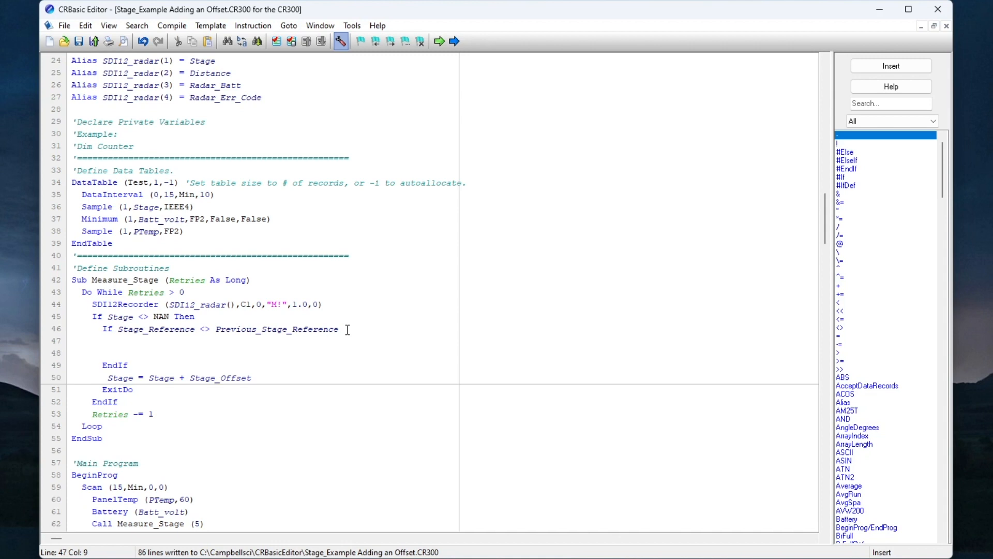
pyautogui.write('Stage_Offset')
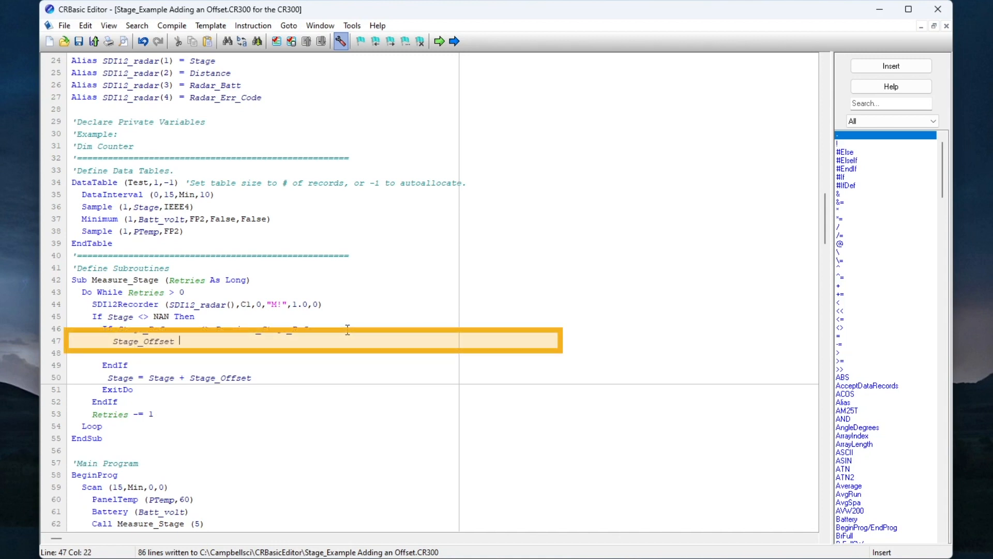
pyautogui.write('= Stage')
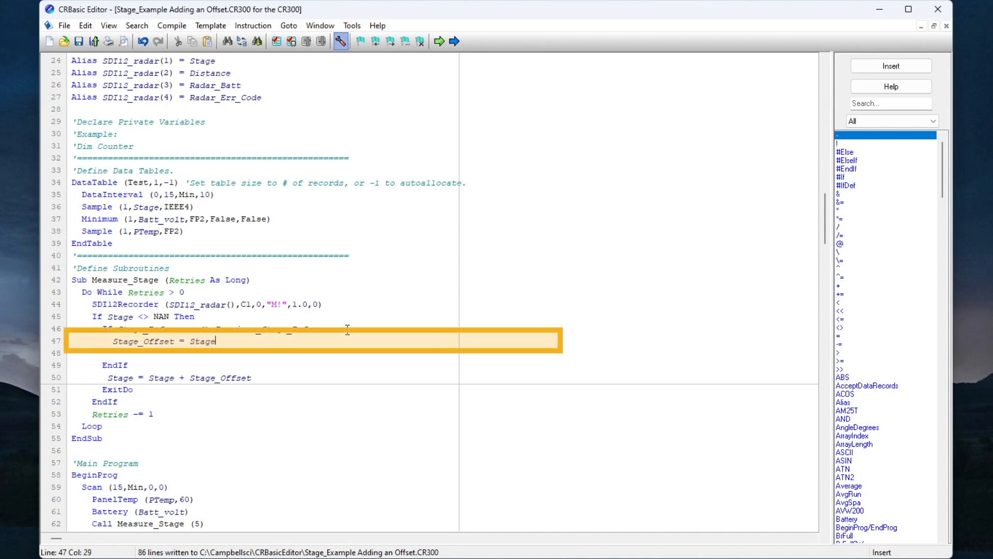
pyautogui.write('_Reference -')
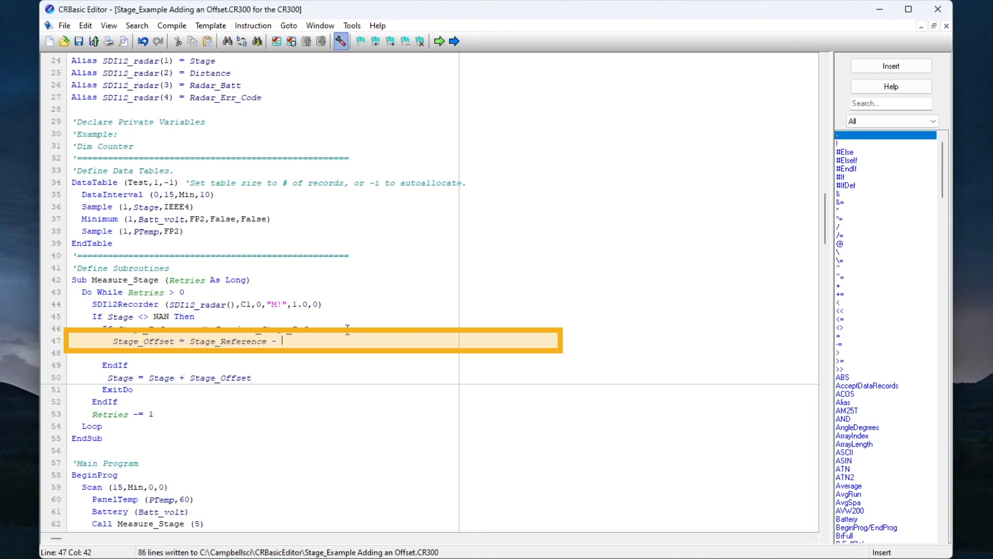
pyautogui.write('Stage')
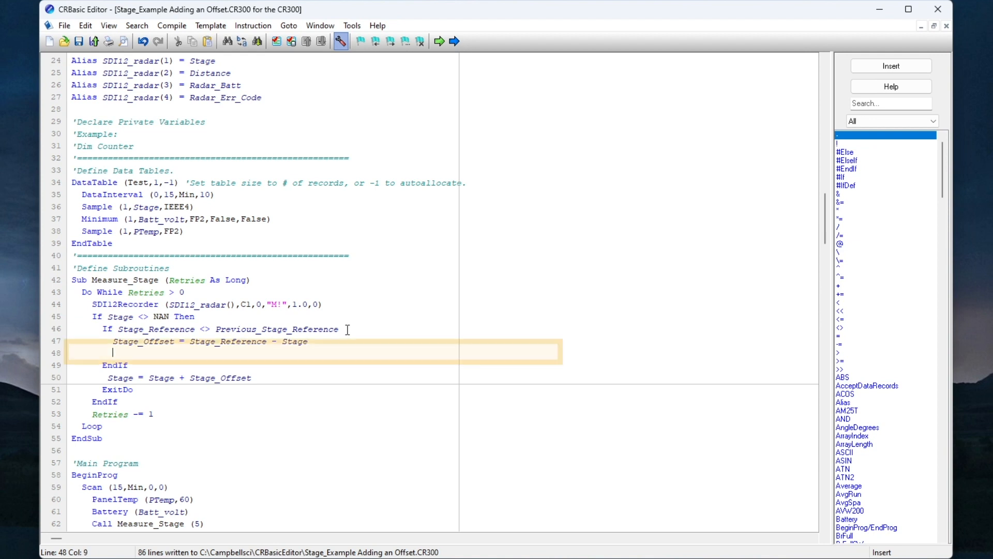
pyautogui.write('Previous')
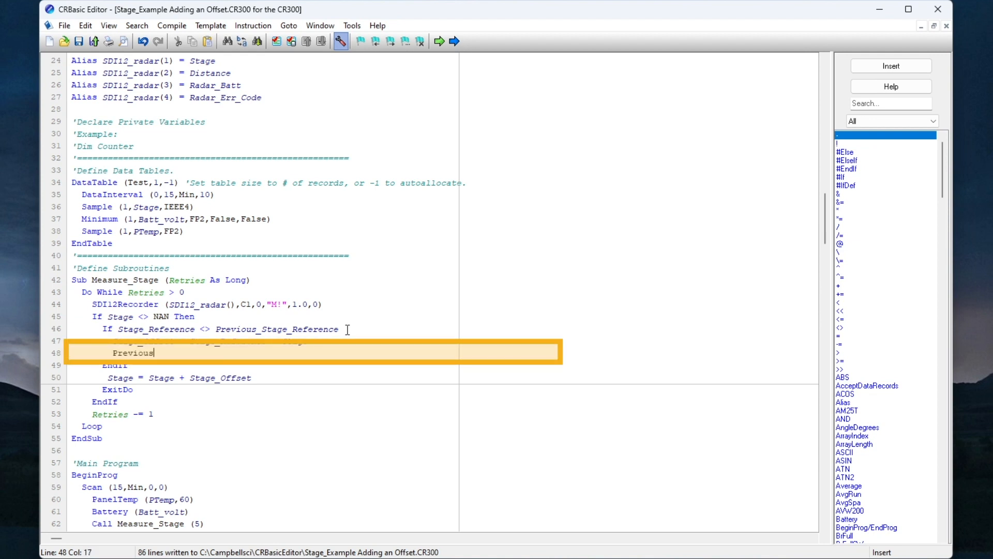
pyautogui.write('_Stage_Reference')
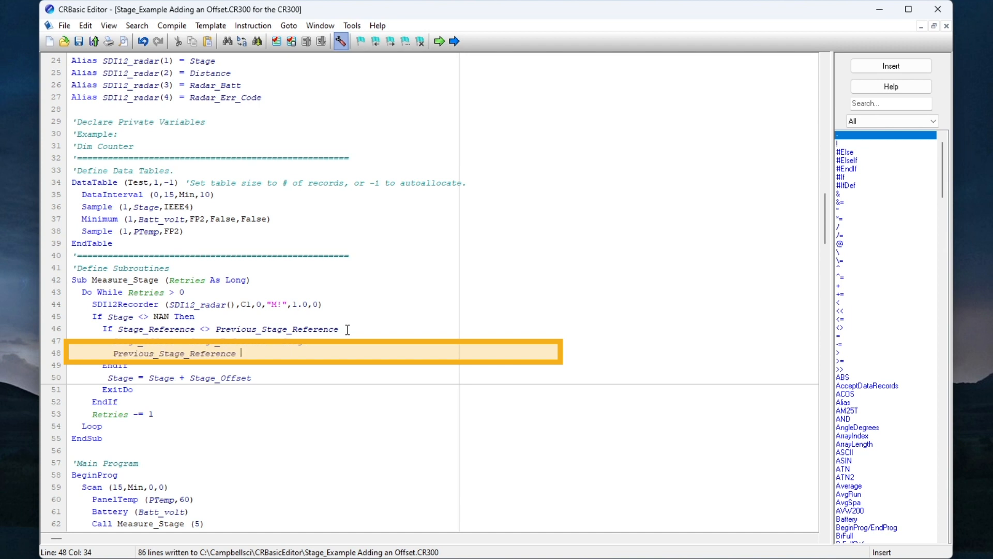
pyautogui.write('= Stage_Reference')
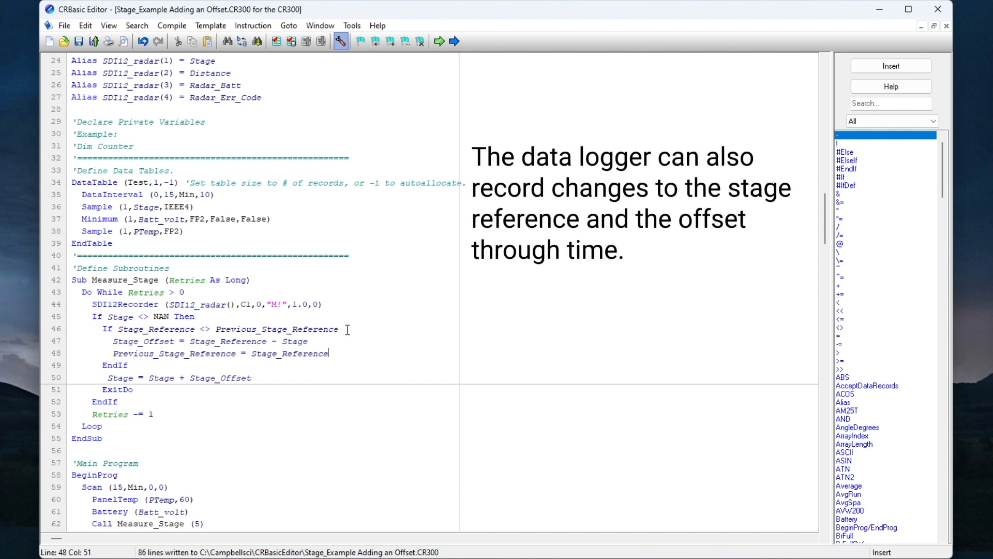
pyautogui.moveTo(278, 305)
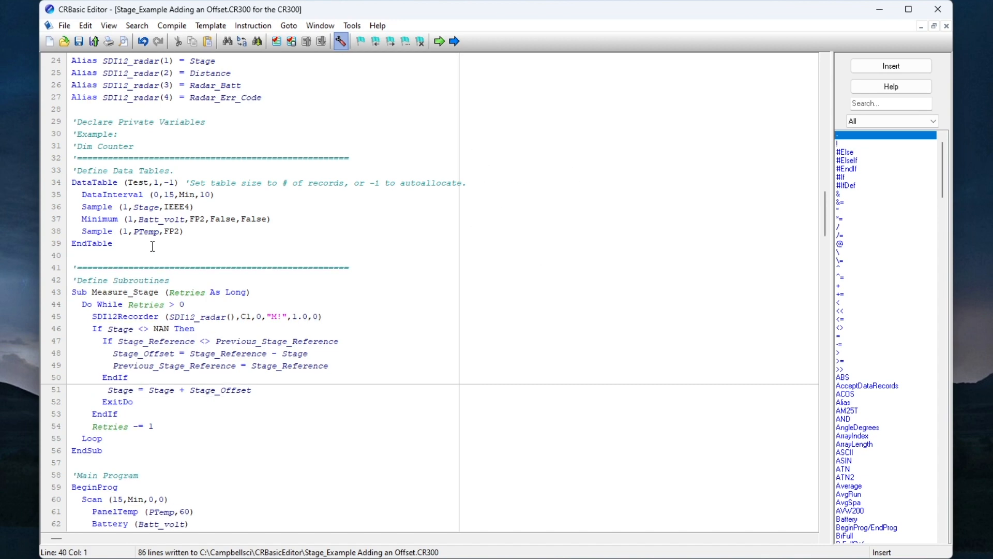
# Step: Insert a DataTable named Change_Log, triggered always, with Size 1000 below the Test table
pyautogui.scroll(-3)
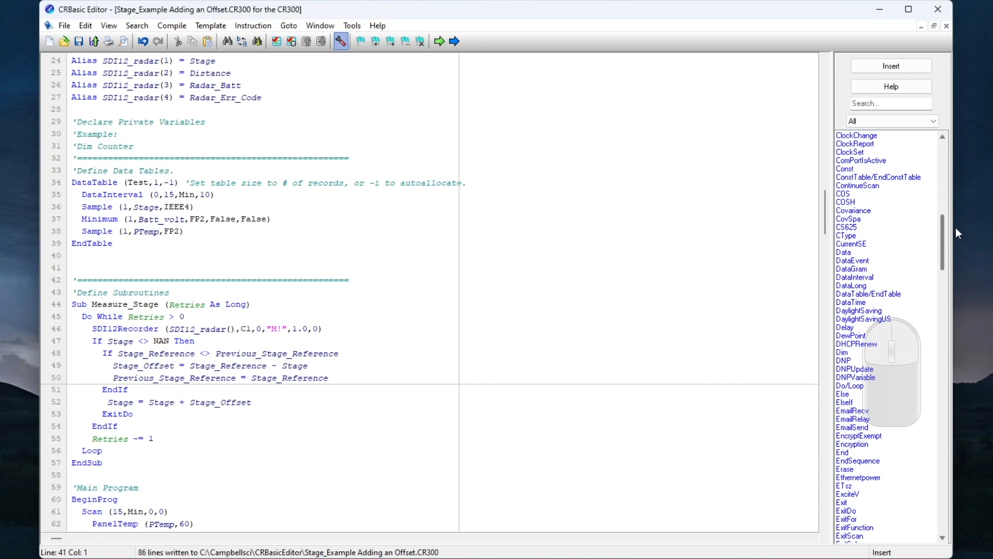
pyautogui.doubleClick(868, 293)
pyautogui.write('Change')
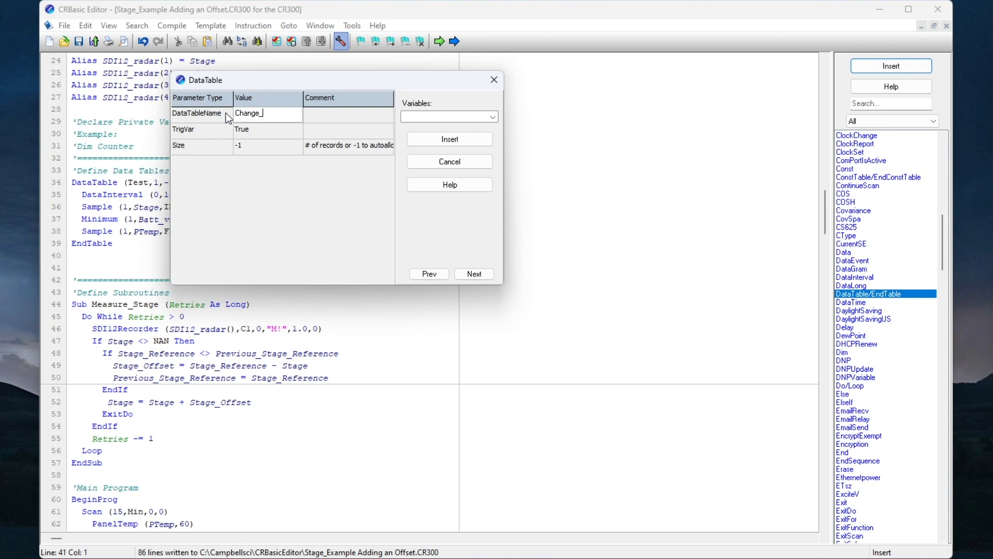
pyautogui.write('_Log')
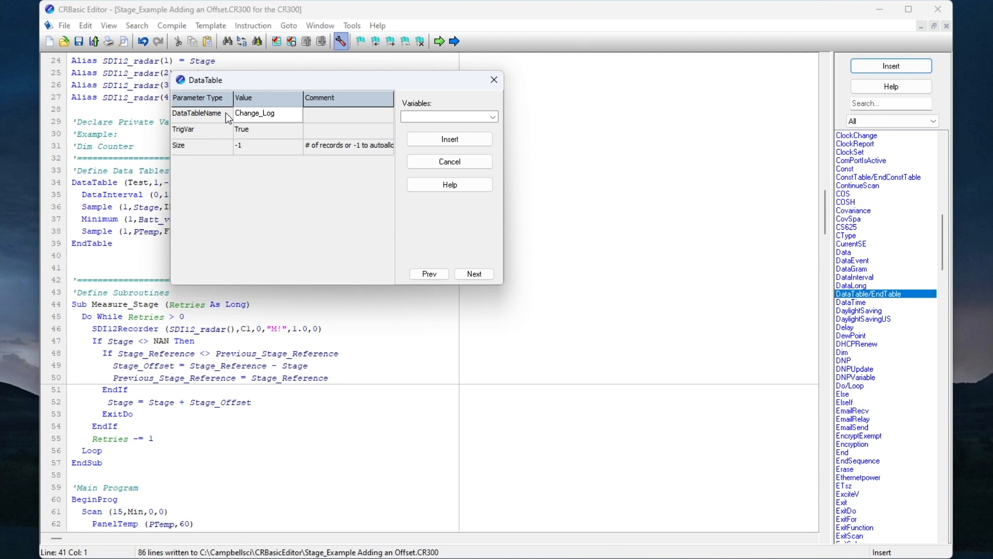
pyautogui.write('1000')
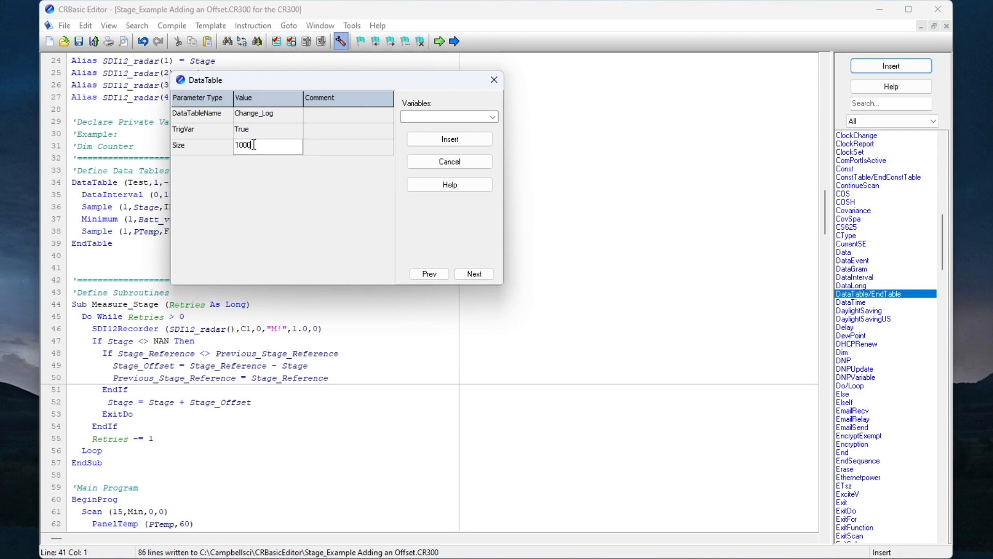
pyautogui.click(449, 139)
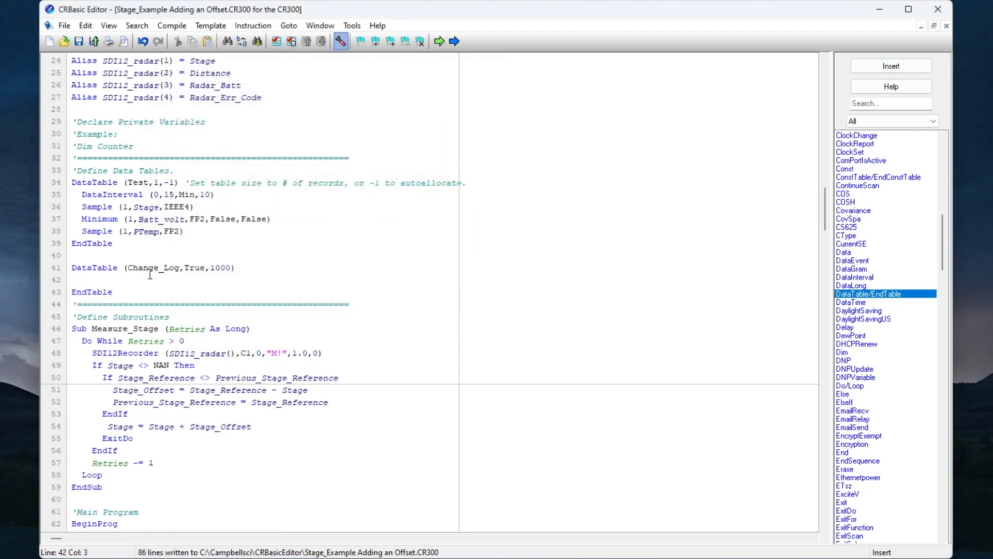
pyautogui.moveTo(121, 280)
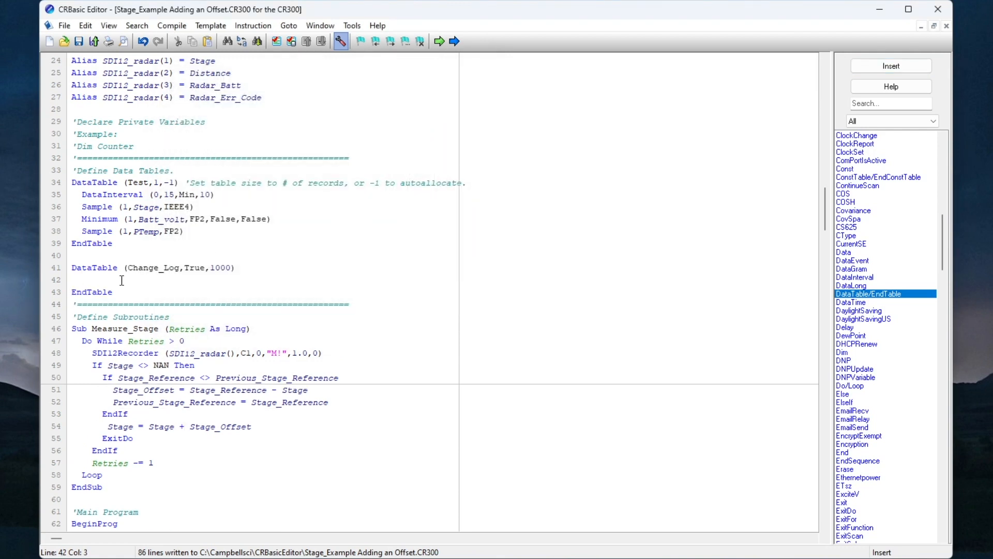
pyautogui.click(120, 279)
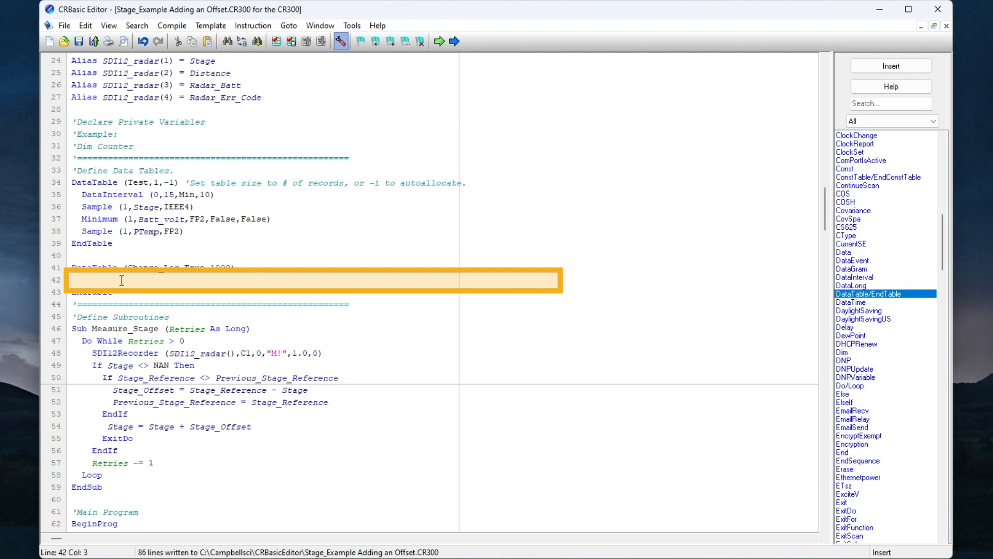
# Step: Add FP2 Sample lines for Stage_Reference and Stage_Offset inside Change_Log
pyautogui.write('Sample')
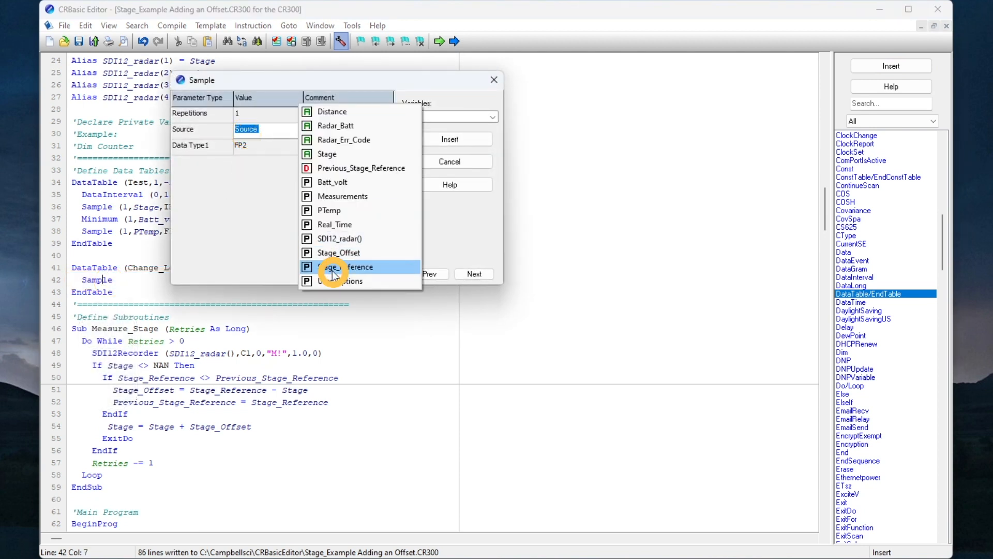
pyautogui.click(346, 265)
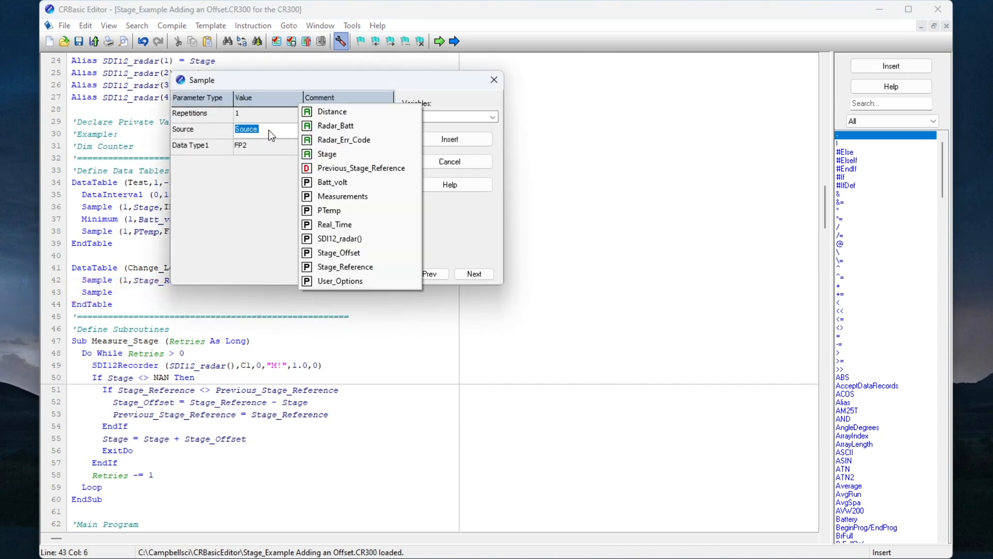
pyautogui.click(338, 253)
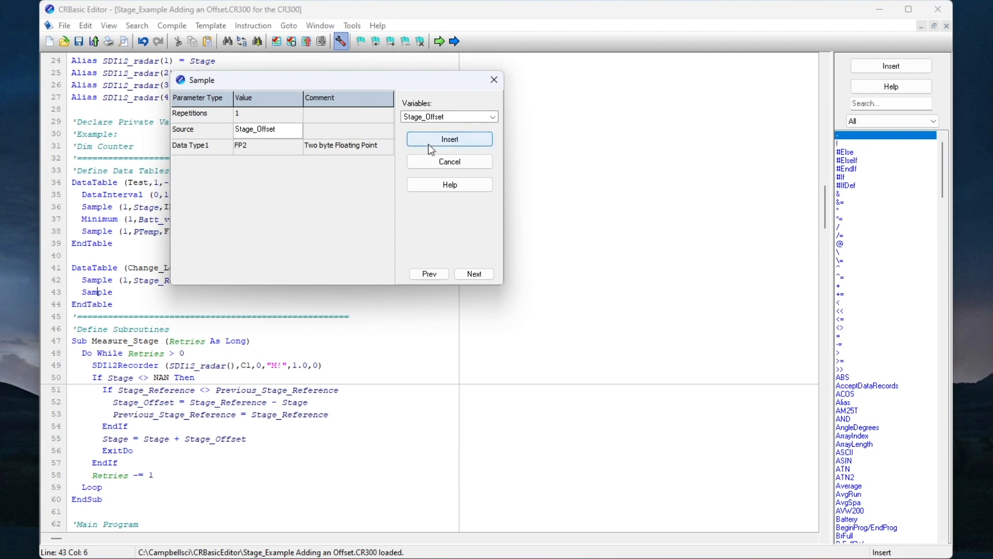
pyautogui.click(448, 139)
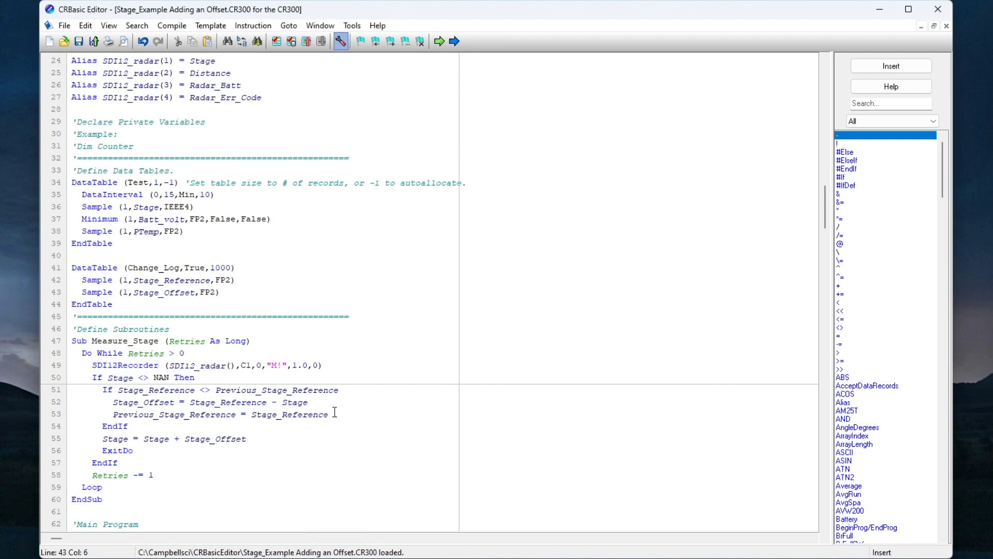
# Step: Insert 'CallTable Change_Log' after the reference update and save the program
pyautogui.click(329, 415)
pyautogui.write('c')
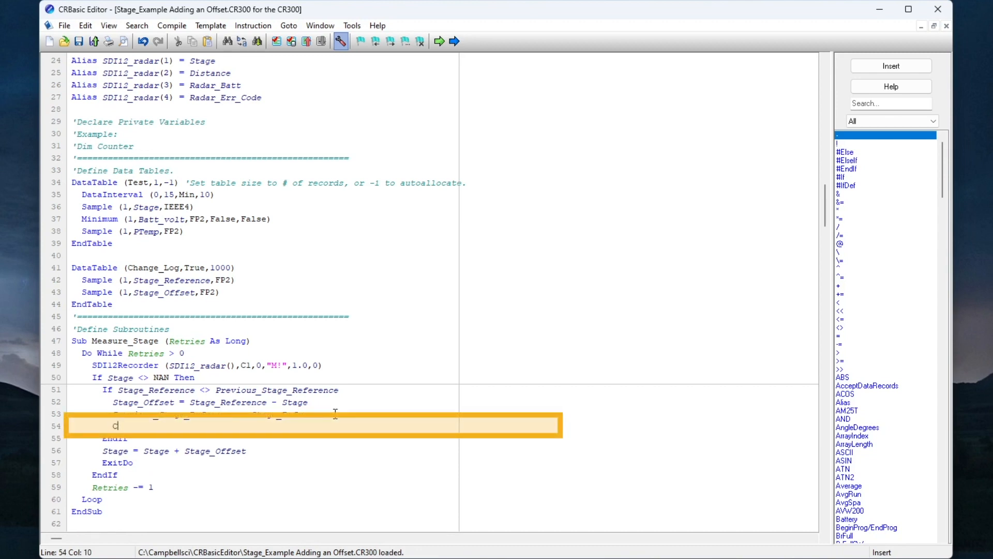
pyautogui.write('alltable')
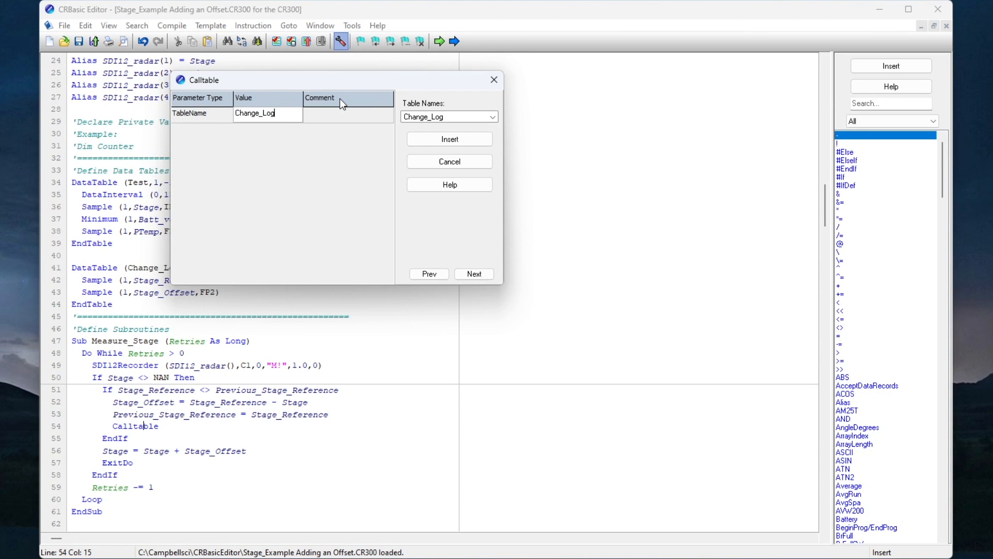
pyautogui.click(449, 139)
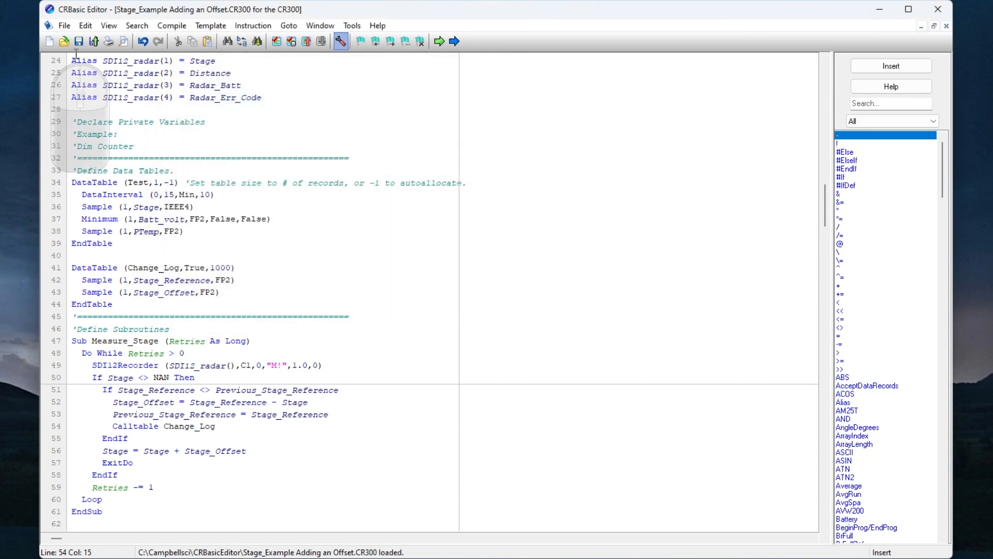
pyautogui.click(79, 42)
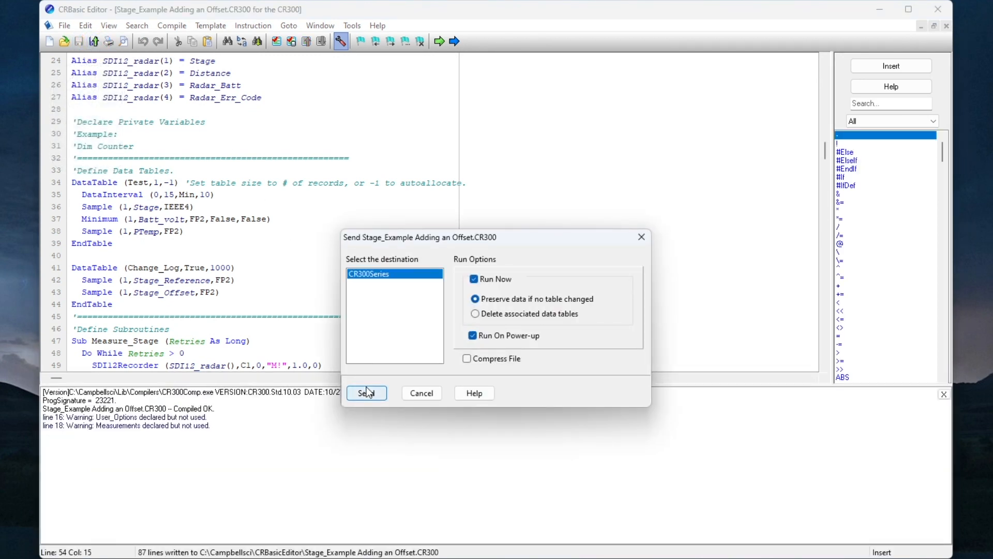
# Step: Send the compiled program to the CR300 and dismiss the Compile Results
pyautogui.click(366, 393)
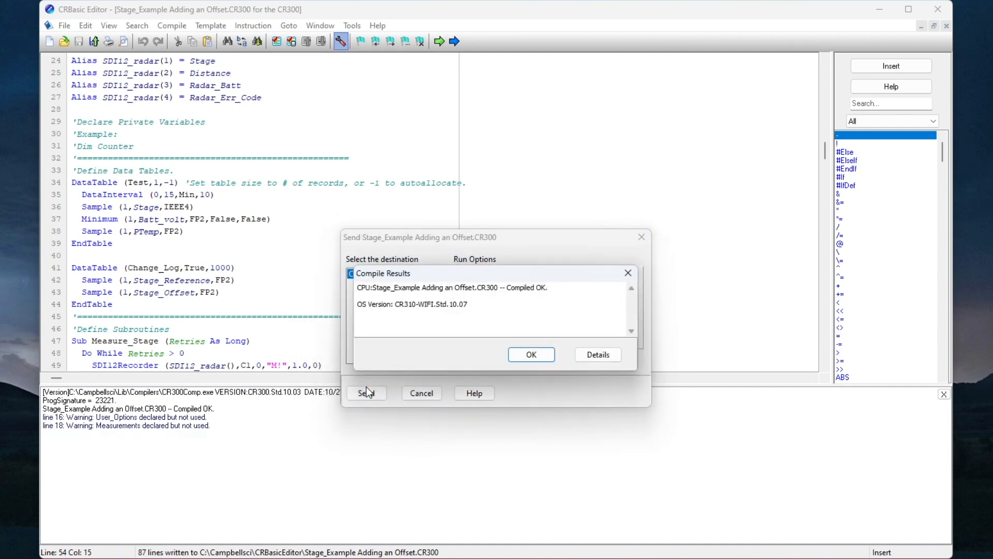
pyautogui.moveTo(530, 354)
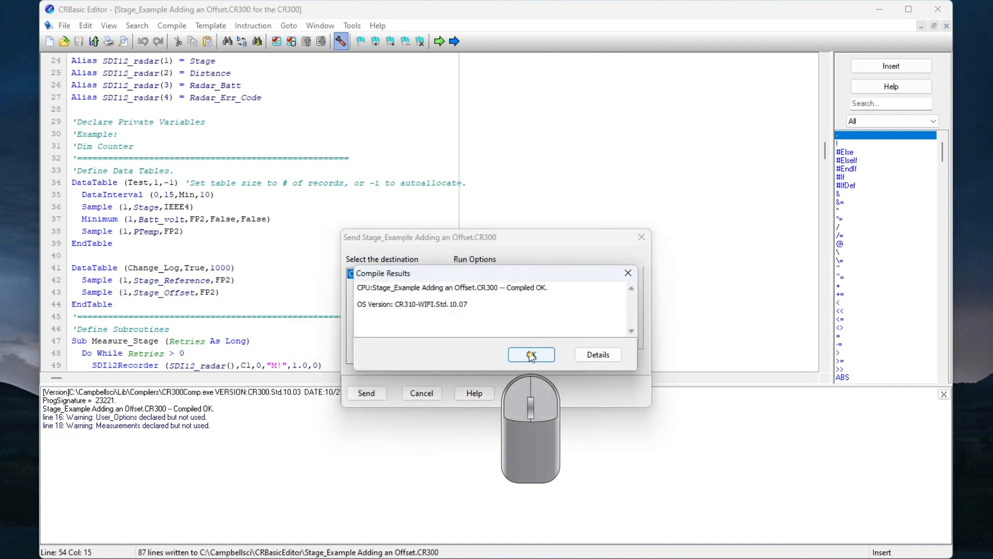
pyautogui.click(531, 354)
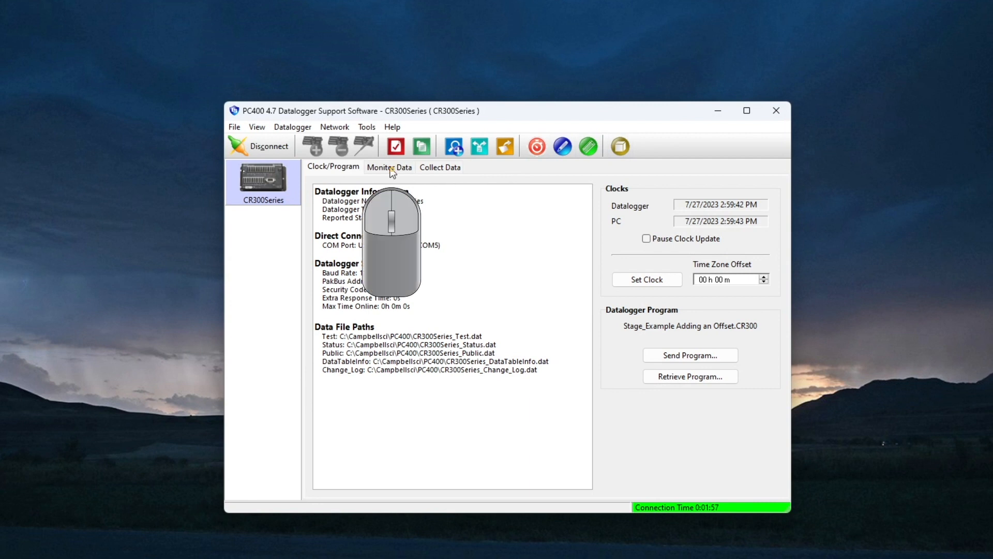
# Step: Clear the Monitor Data grid and add the Public table and Change_Log fields
pyautogui.click(389, 167)
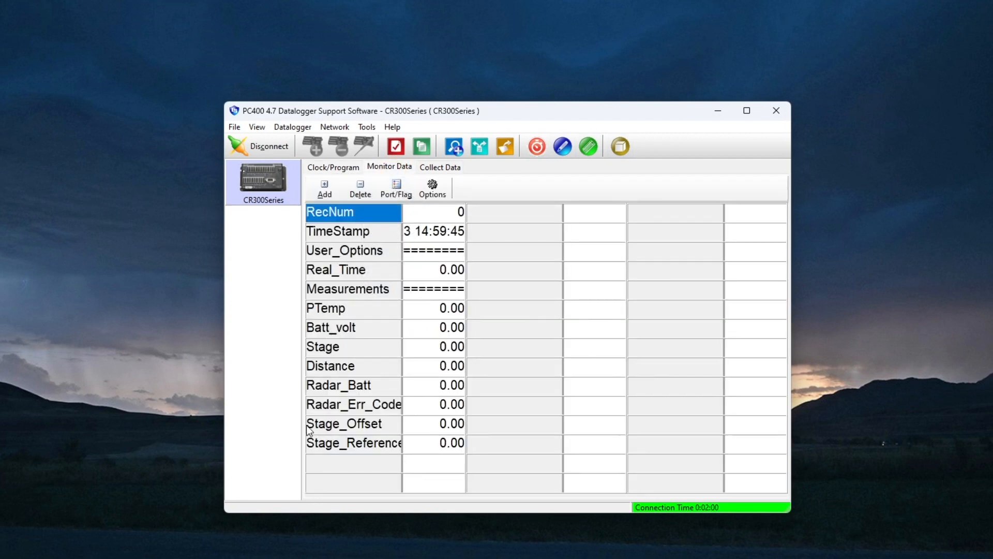
pyautogui.click(359, 188)
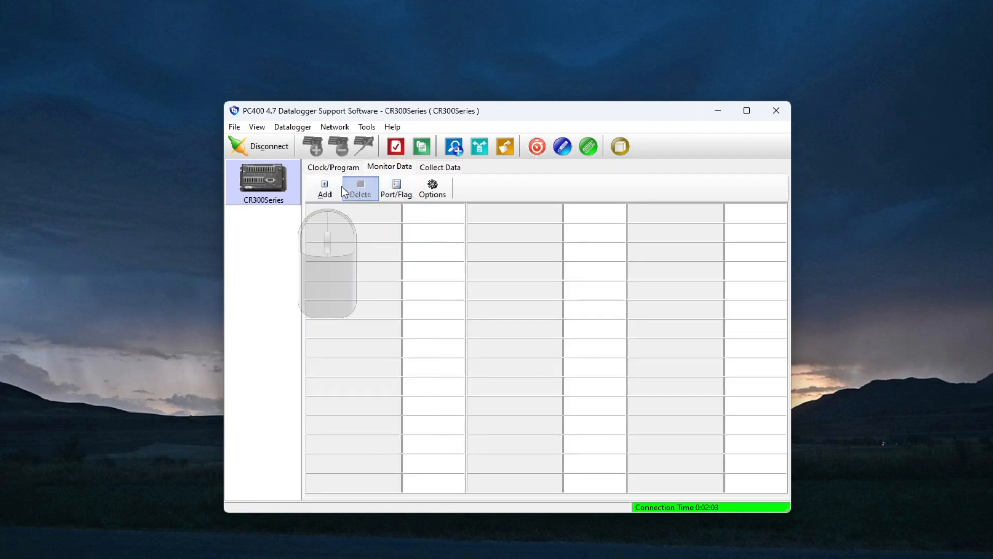
pyautogui.click(325, 188)
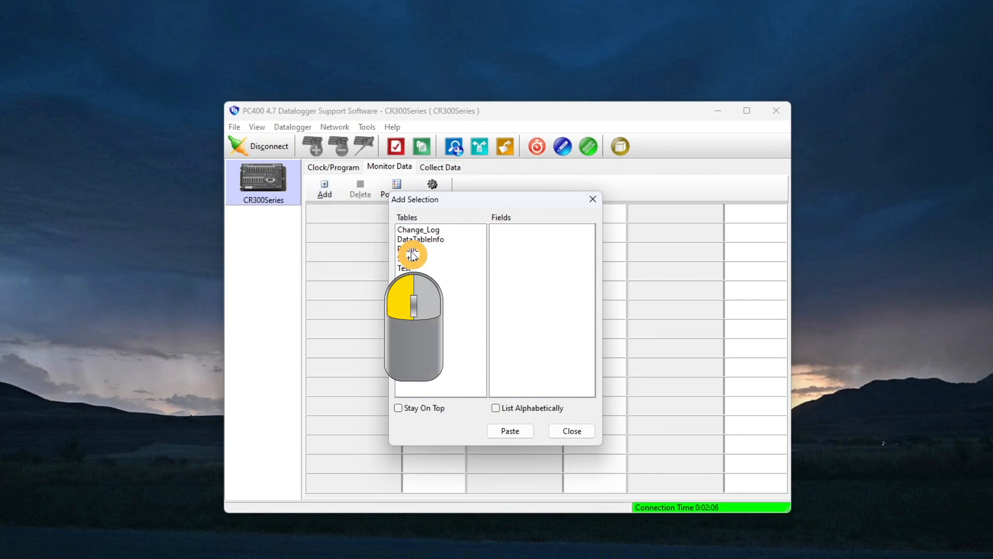
pyautogui.click(418, 229)
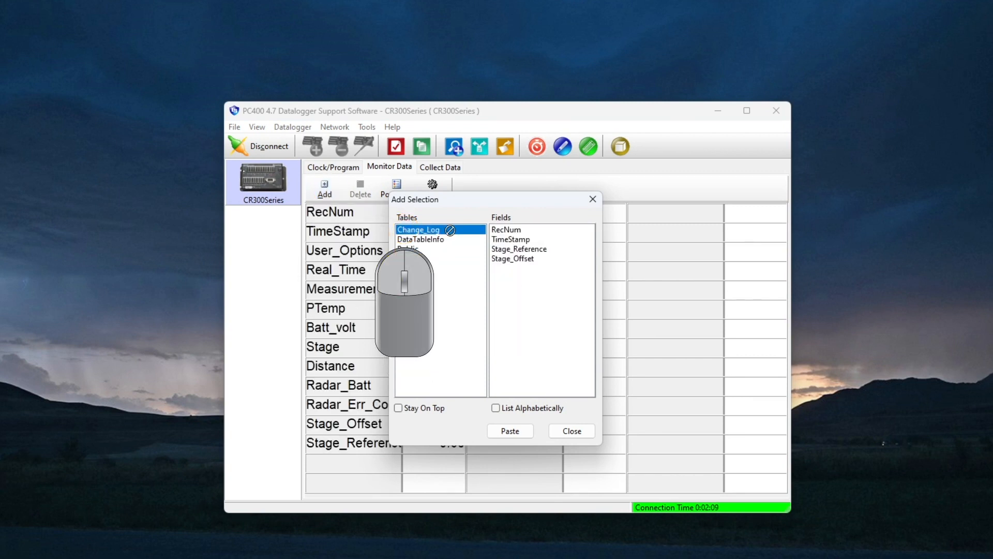
pyautogui.click(570, 430)
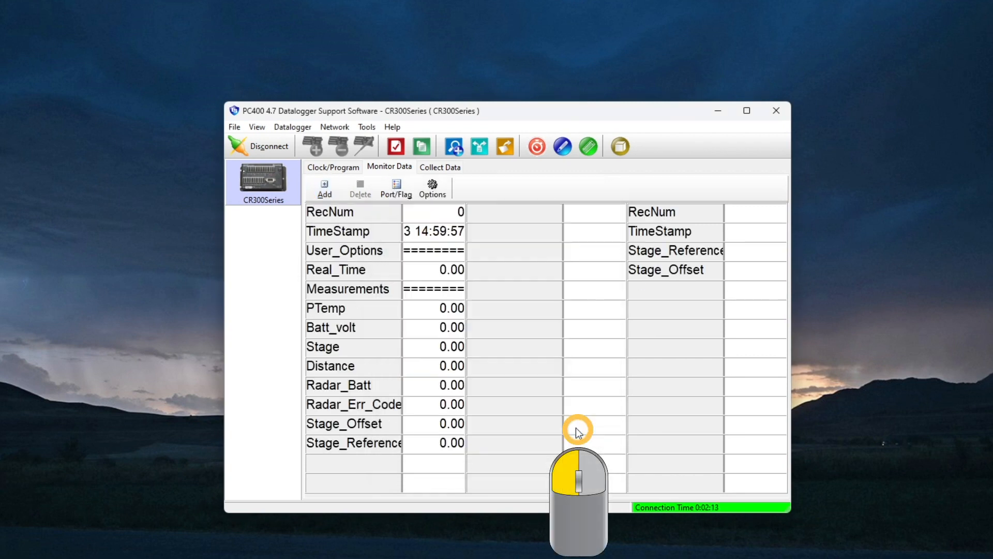
pyautogui.click(380, 269)
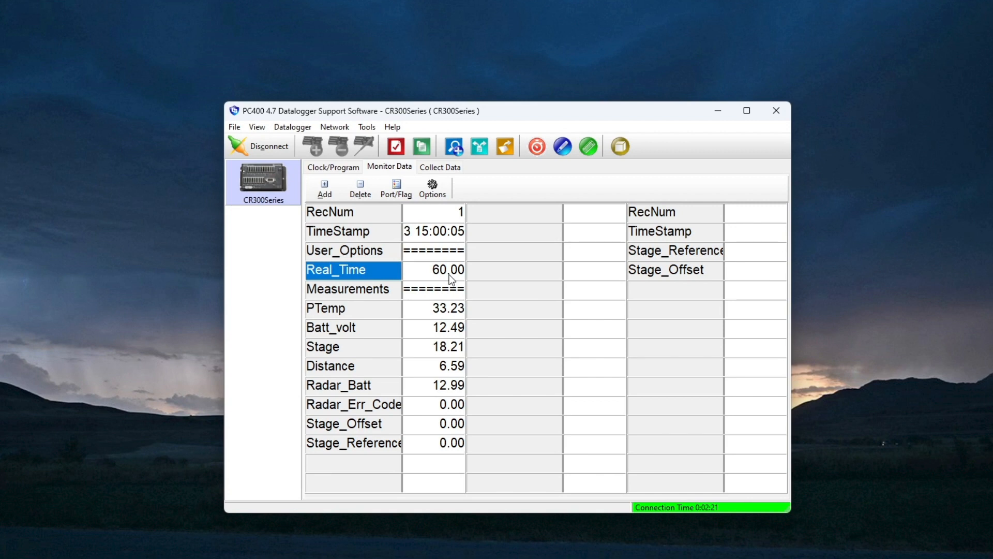
# Step: Enter 12.34 as the logger's Stage_Reference in PC400 Monitor Data, yielding offset -5.87
pyautogui.click(380, 442)
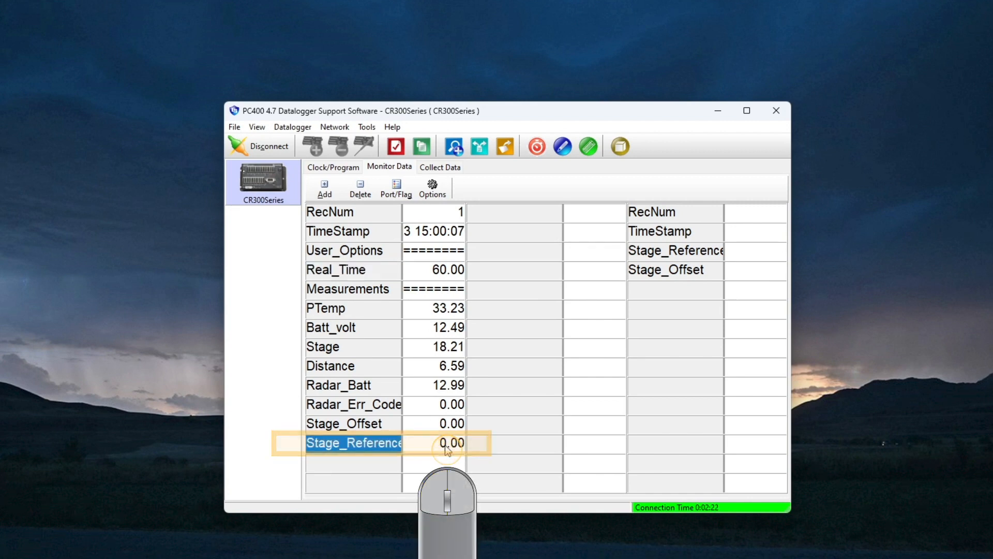
pyautogui.write('12.34')
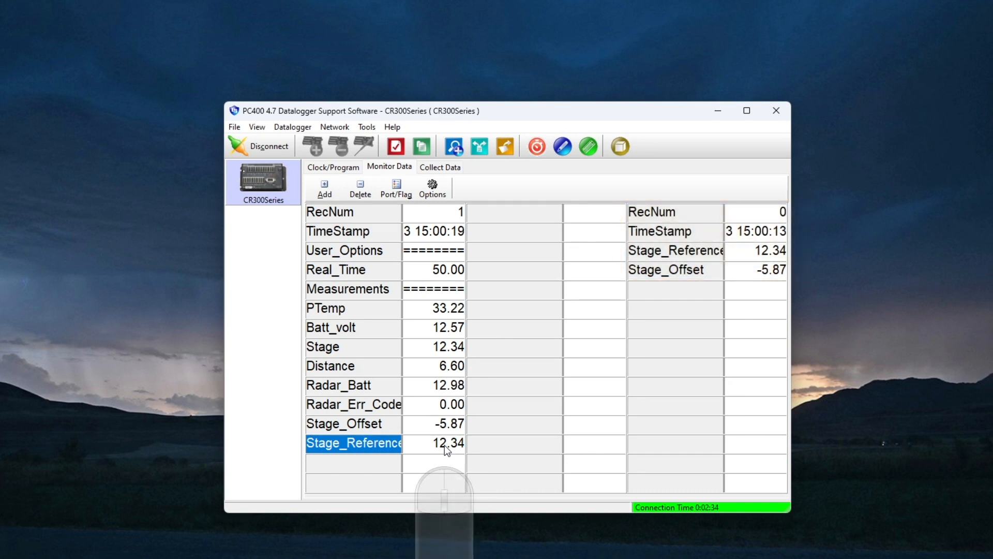
pyautogui.doubleClick(433, 442)
pyautogui.write('1')
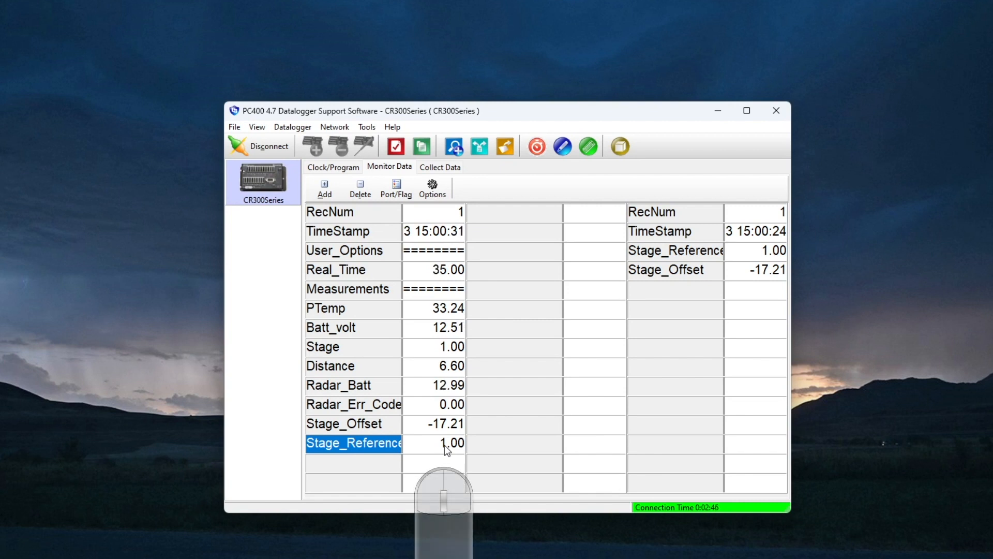
# Step: Change Stage_Reference to 1.00, then 0.00, then start entering 12.34, updating Change_Log offsets
pyautogui.doubleClick(434, 443)
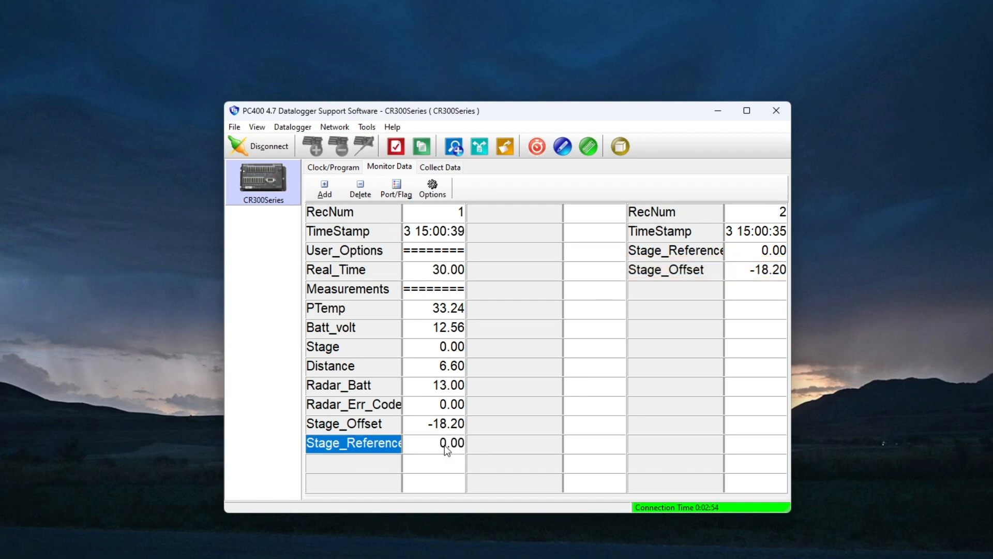
pyautogui.doubleClick(434, 442)
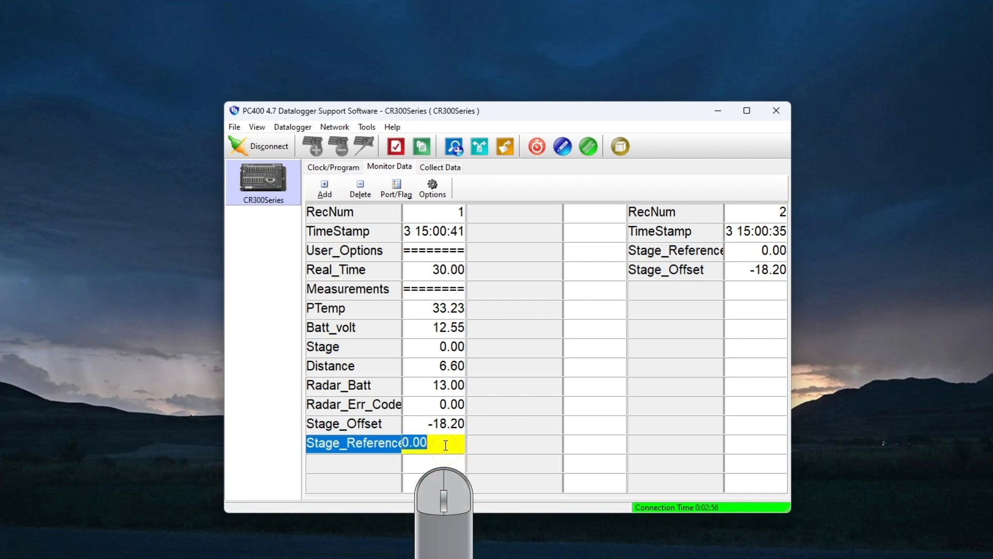
pyautogui.write('12.34')
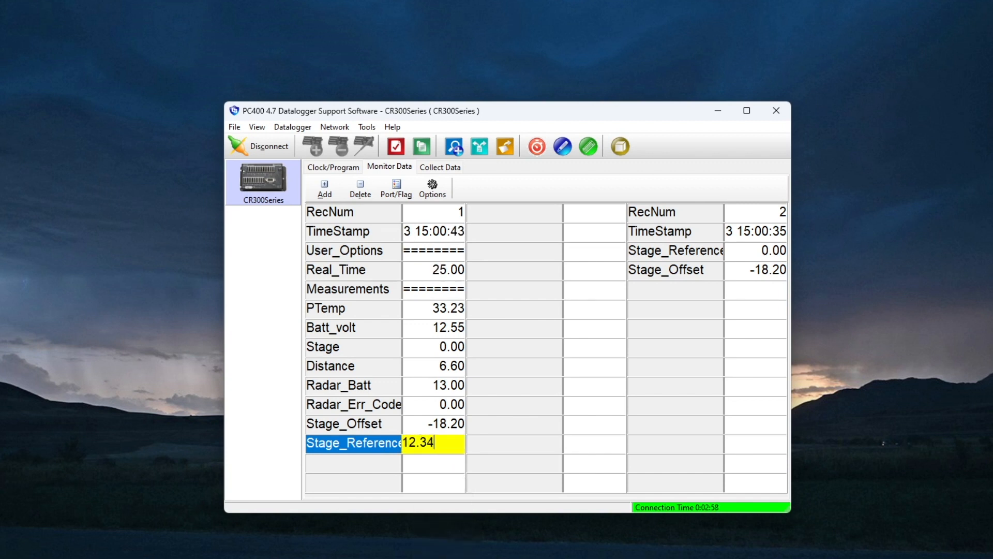